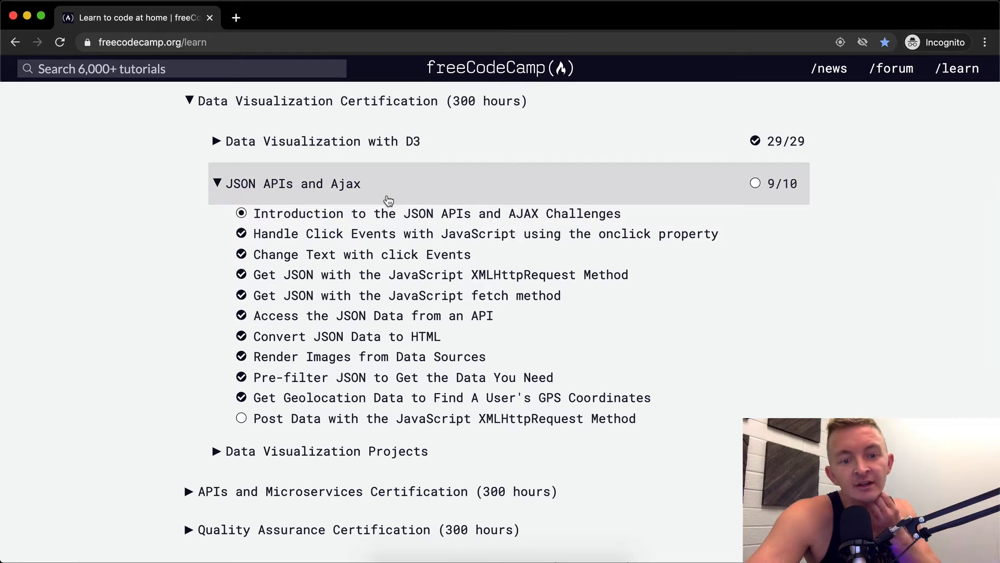
mouse_move(431, 418)
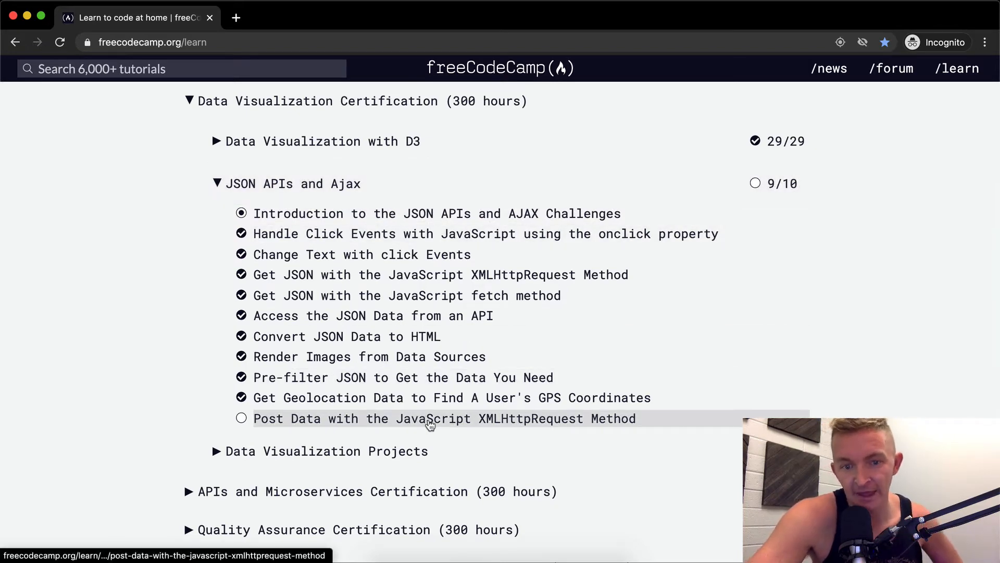
Step: Open the 'Post Data with the JavaScript XMLHttpRequest Method' challenge from the curriculum map
click(445, 418)
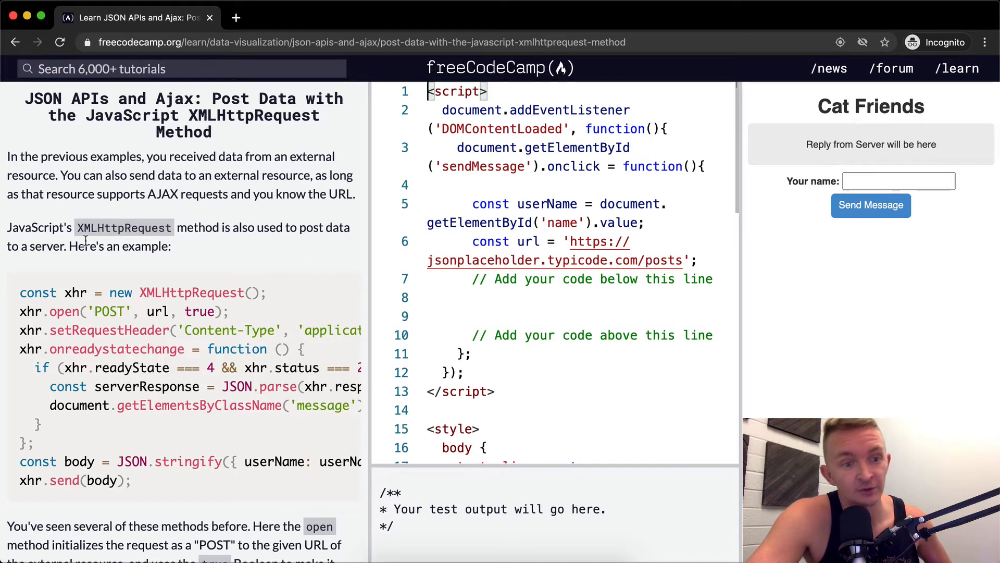
scroll(down, 3)
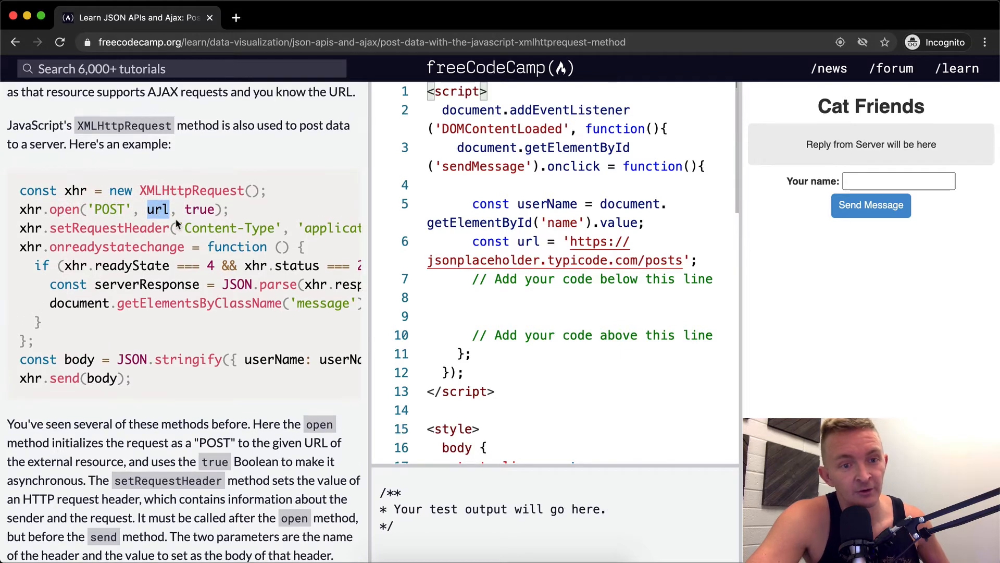
scroll(up, 3)
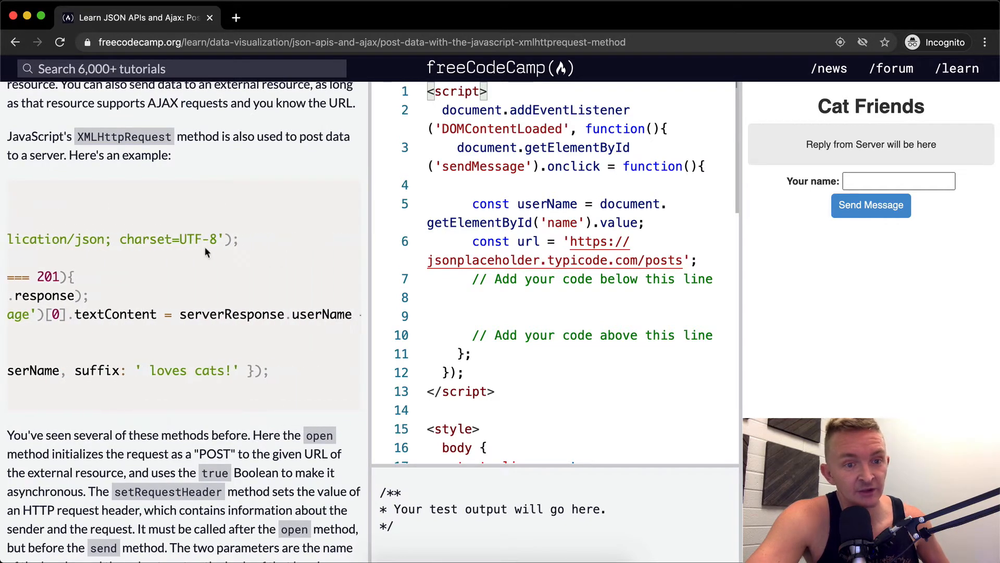
scroll(up, 3)
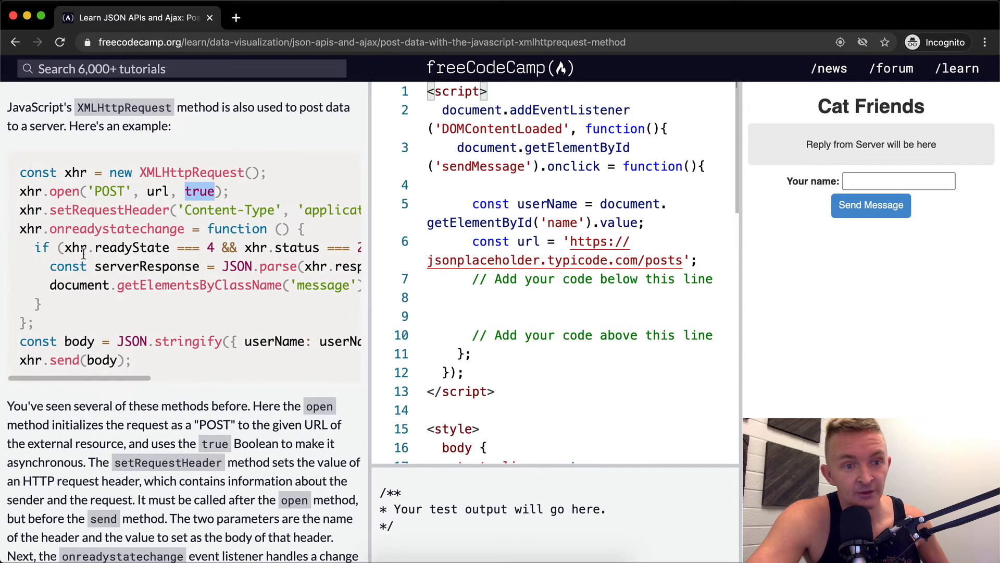
scroll(right, 3)
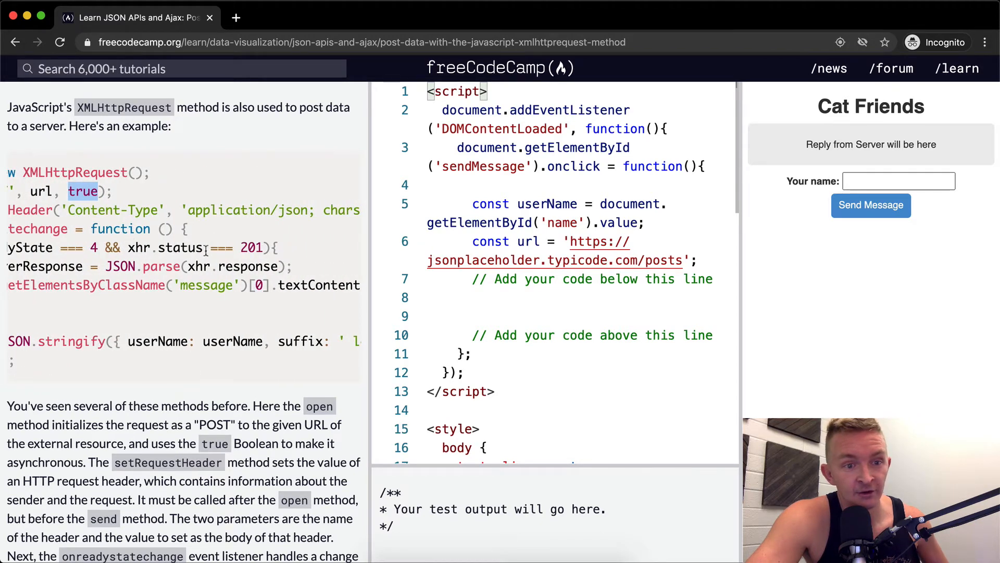
scroll(left, 3)
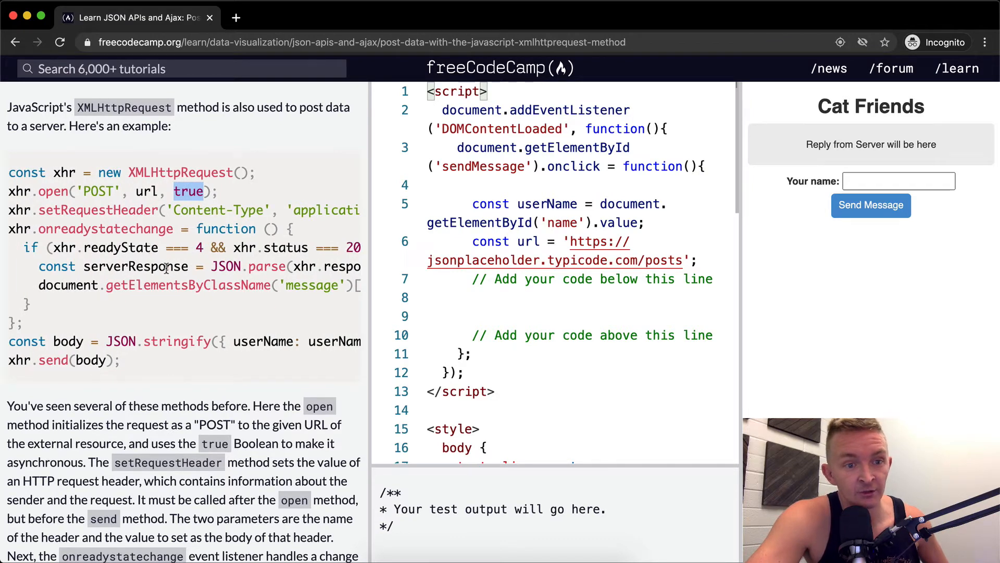
scroll(right, 3)
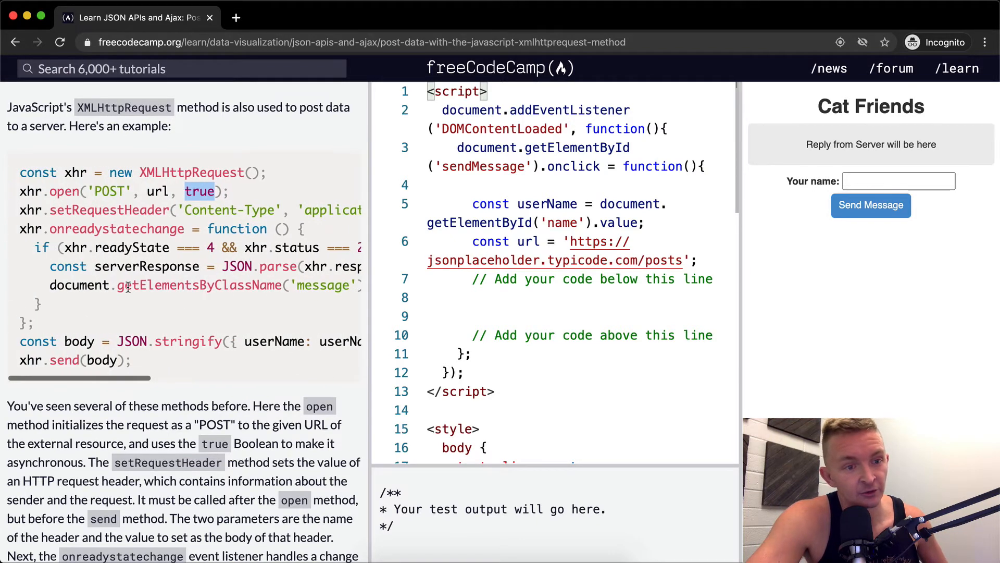
scroll(right, 3)
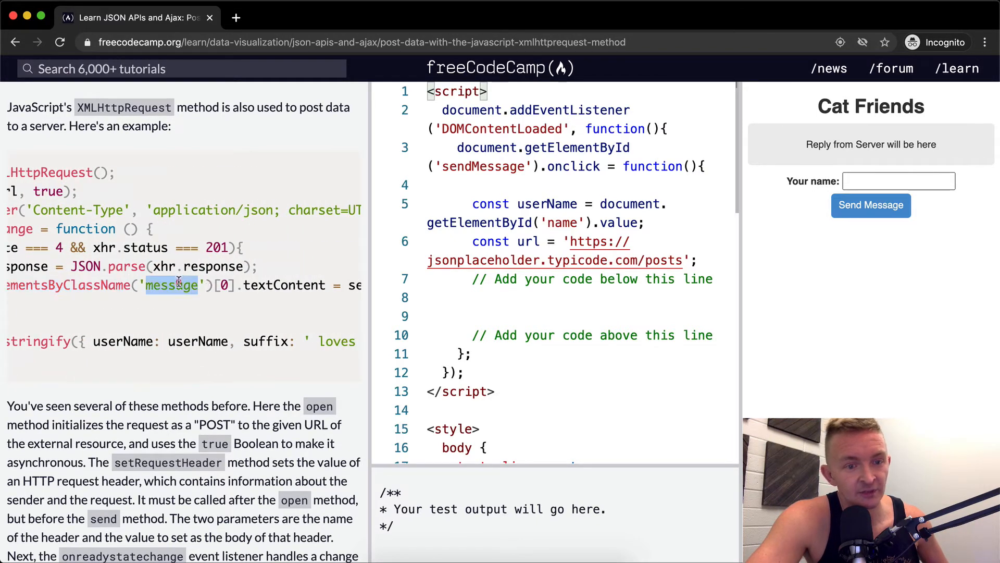
scroll(right, 3)
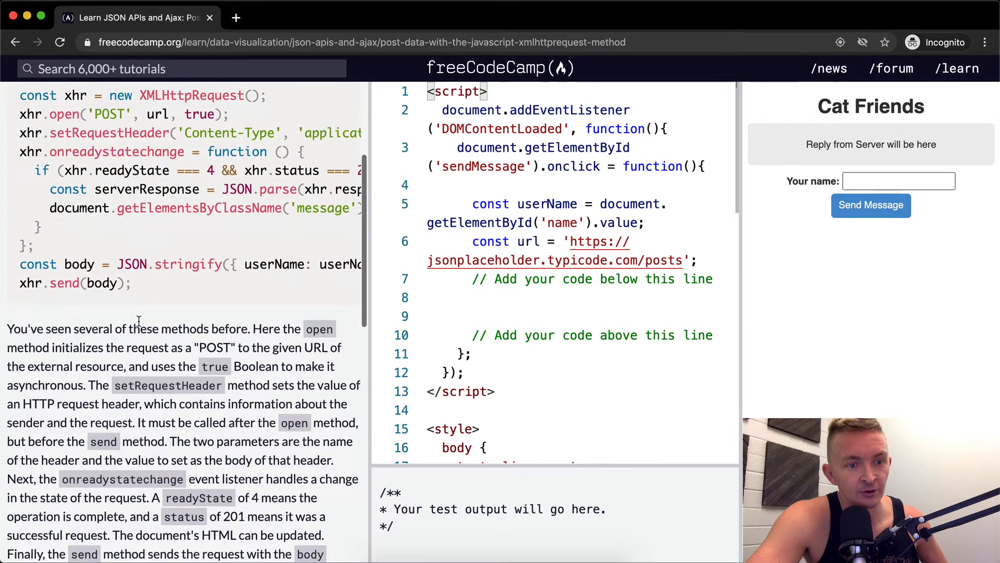
double_click(79, 264)
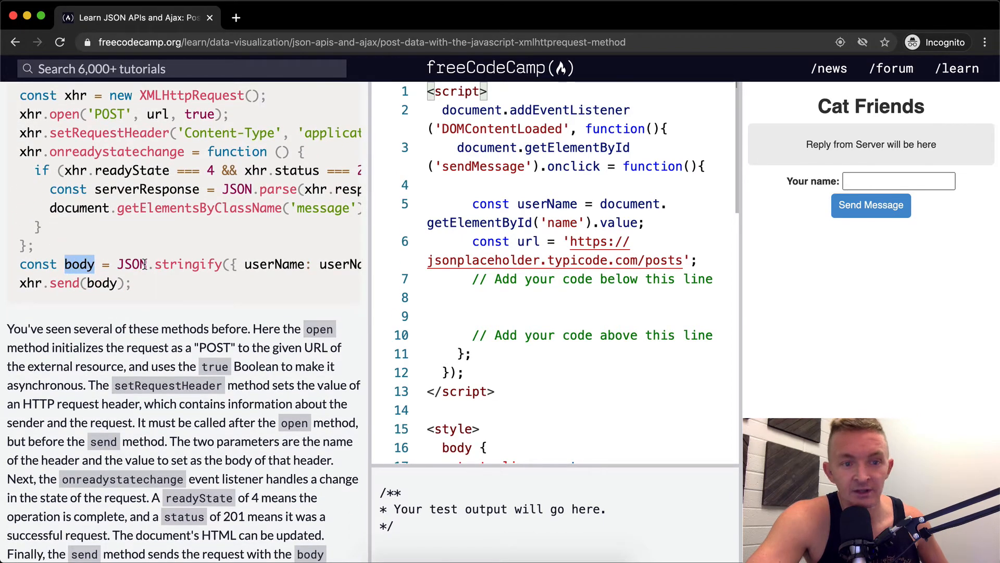
scroll(right, 3)
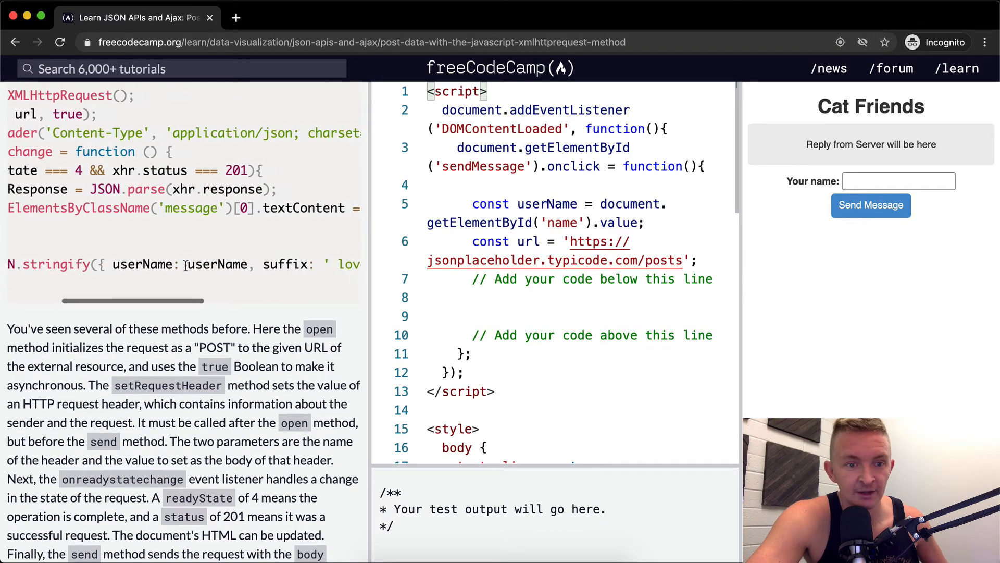
scroll(left, 3)
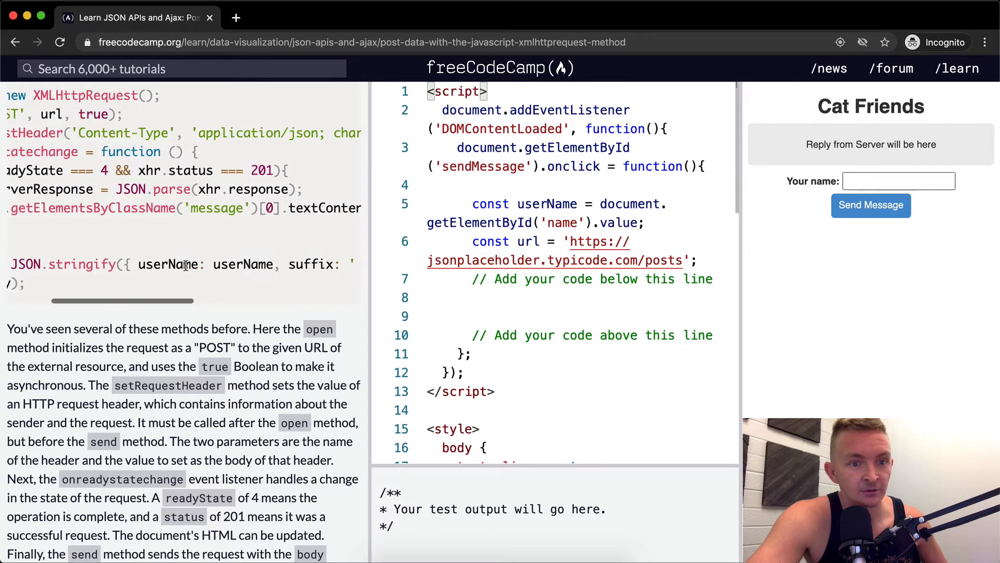
scroll(right, 3)
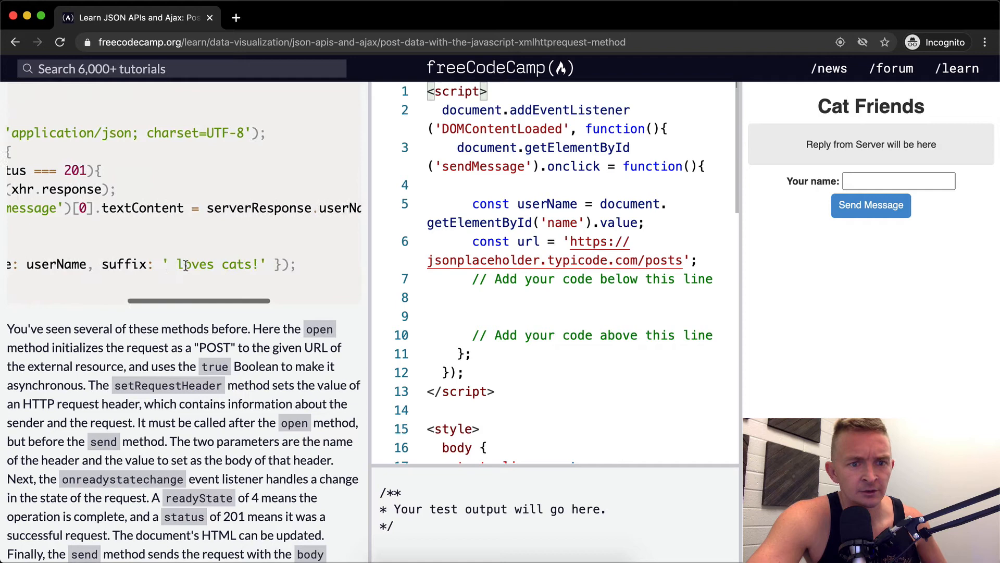
scroll(up, 3)
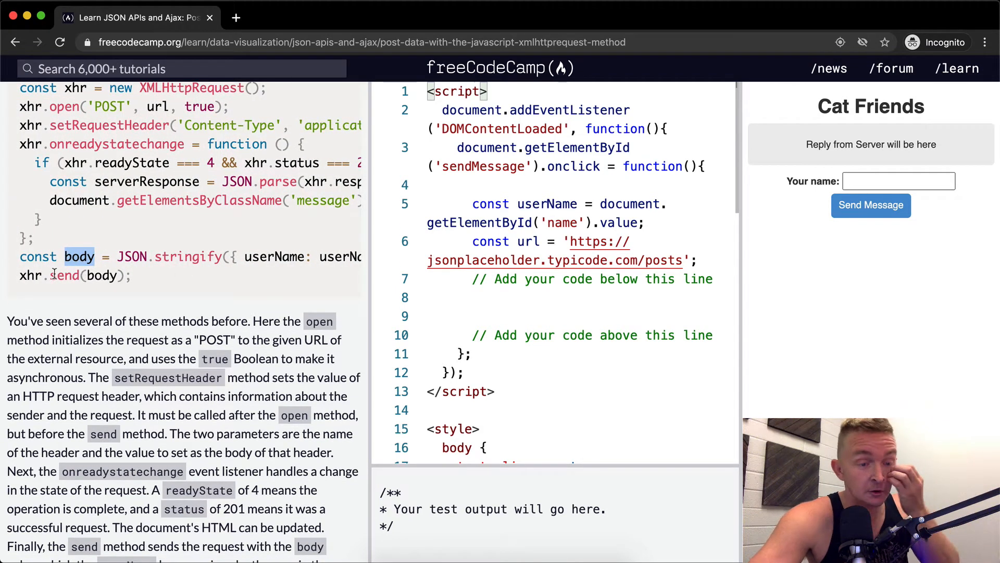
scroll(down, 3)
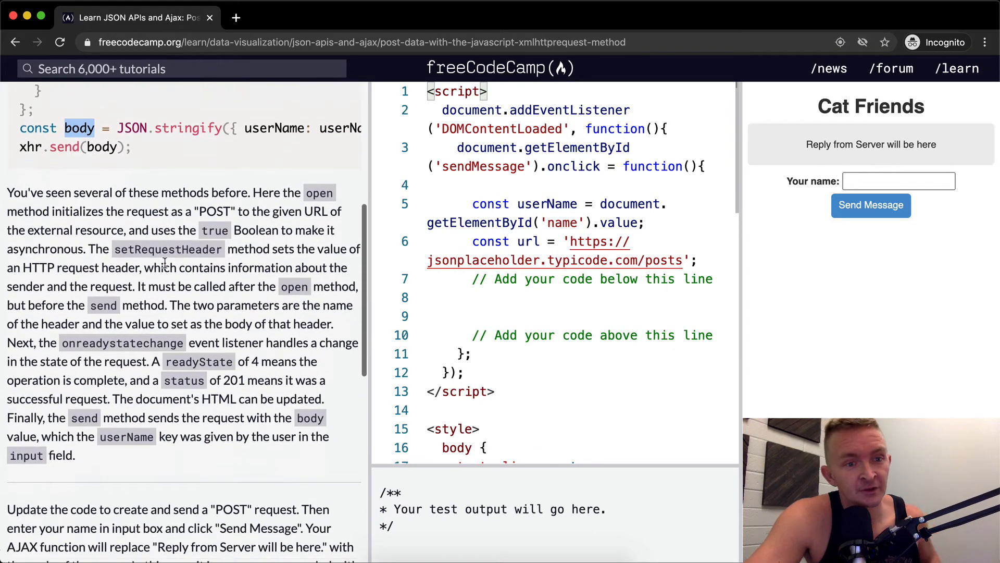
Step: Review the example code, highlighting setRequestHeader and onreadystatechange while reading their explanations
scroll(up, 3)
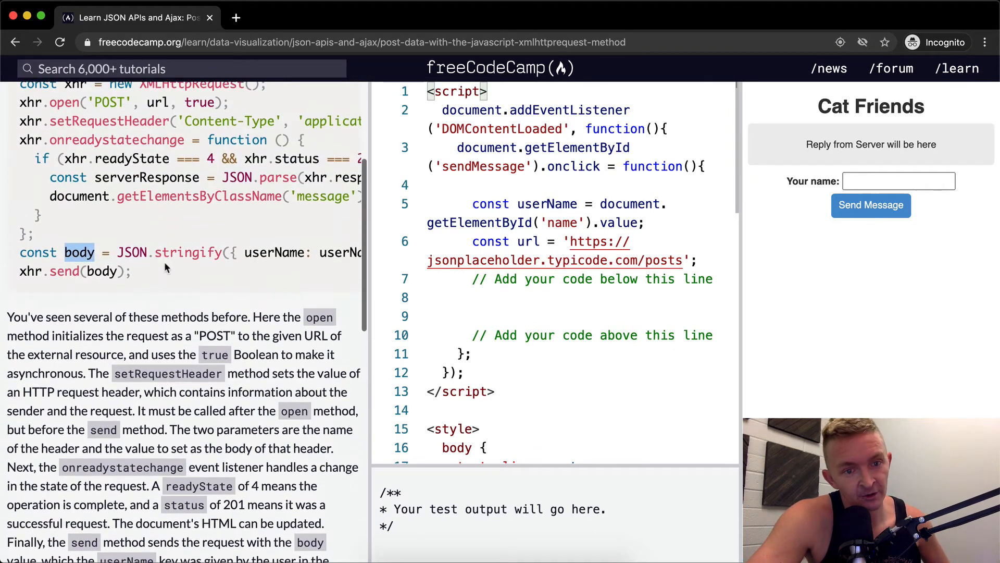
mouse_move(152, 331)
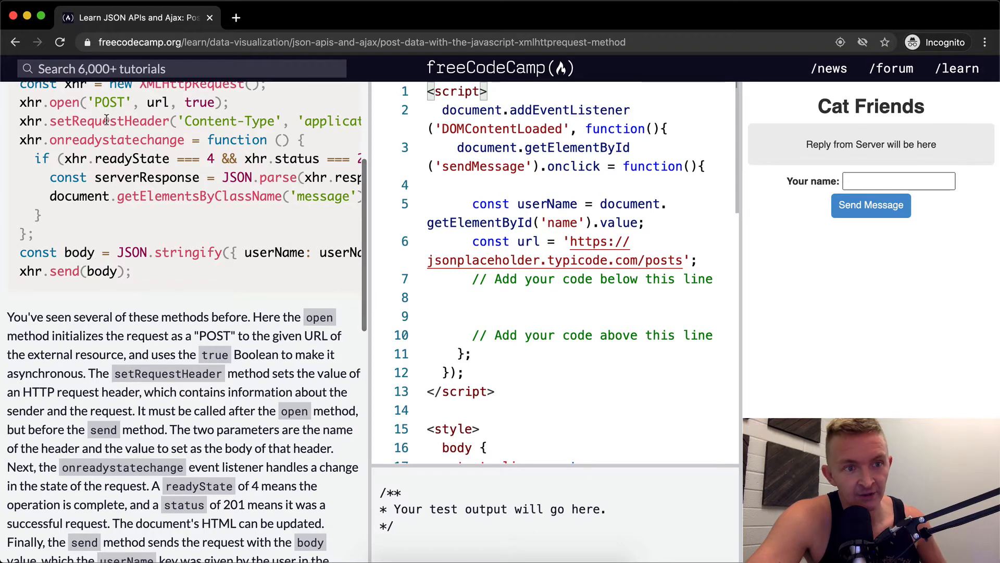
double_click(108, 120)
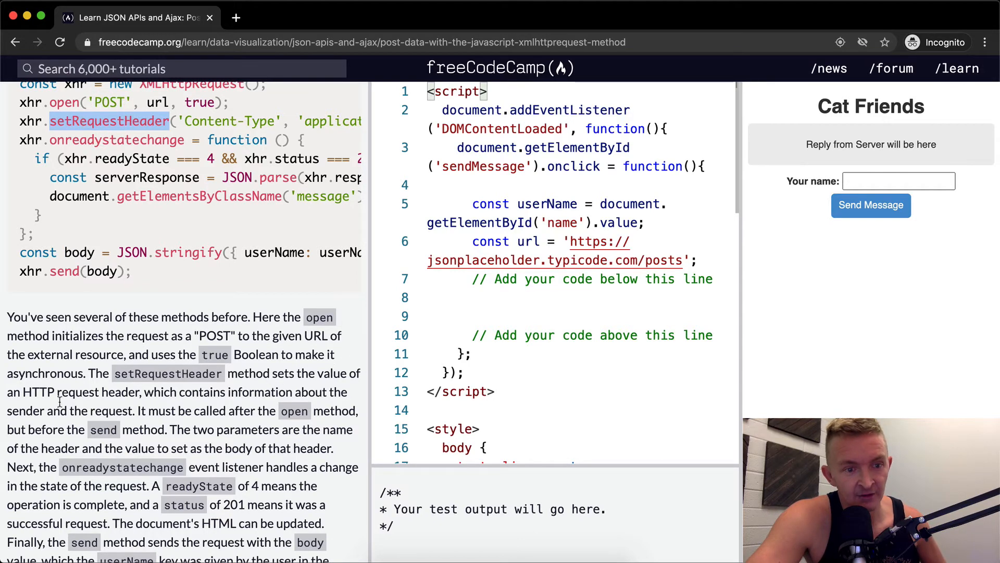
mouse_move(271, 393)
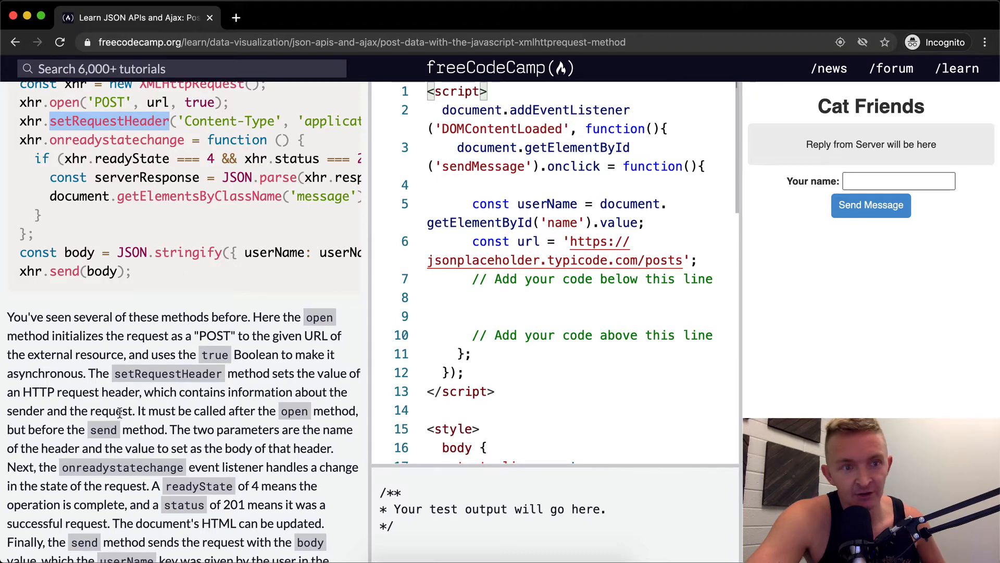
scroll(right, 3)
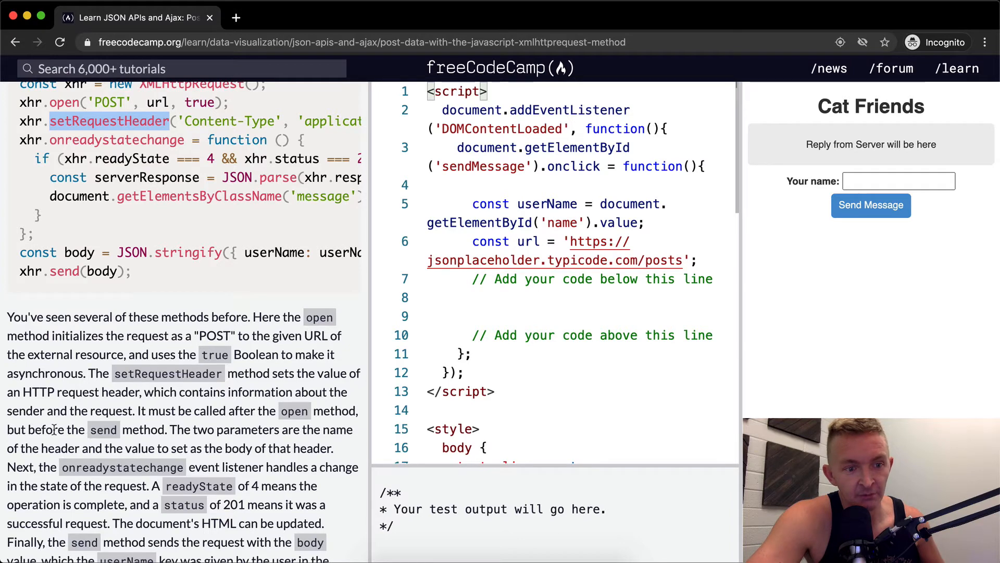
double_click(62, 102)
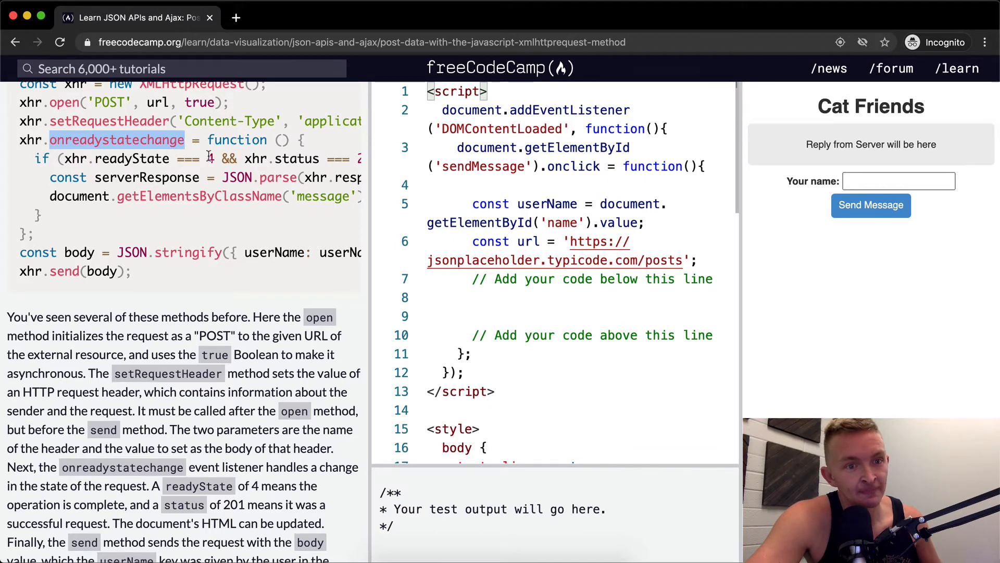
Step: Scroll through the remaining lesson text down to the POST request task
scroll(right, 3)
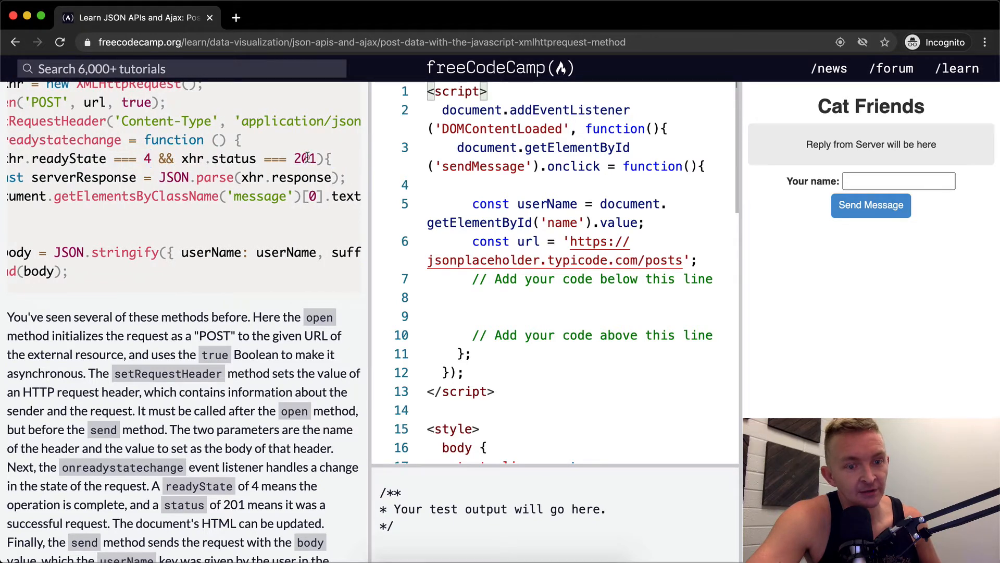
scroll(down, 3)
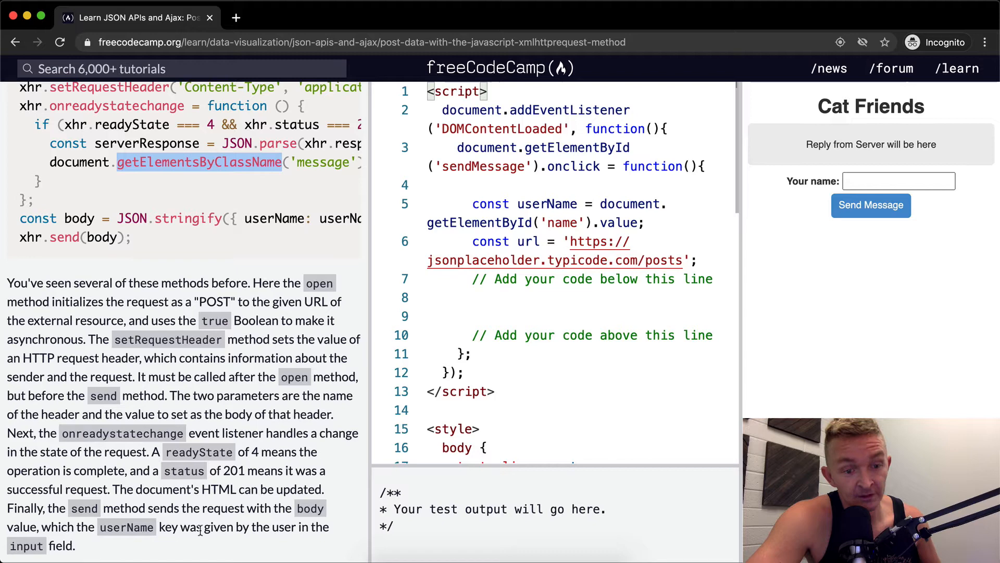
scroll(down, 3)
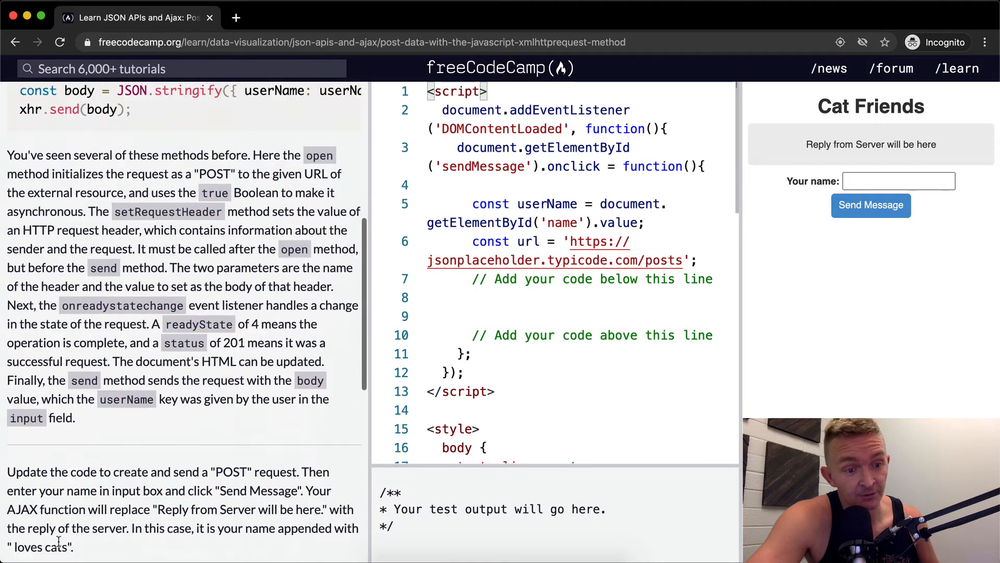
scroll(down, 3)
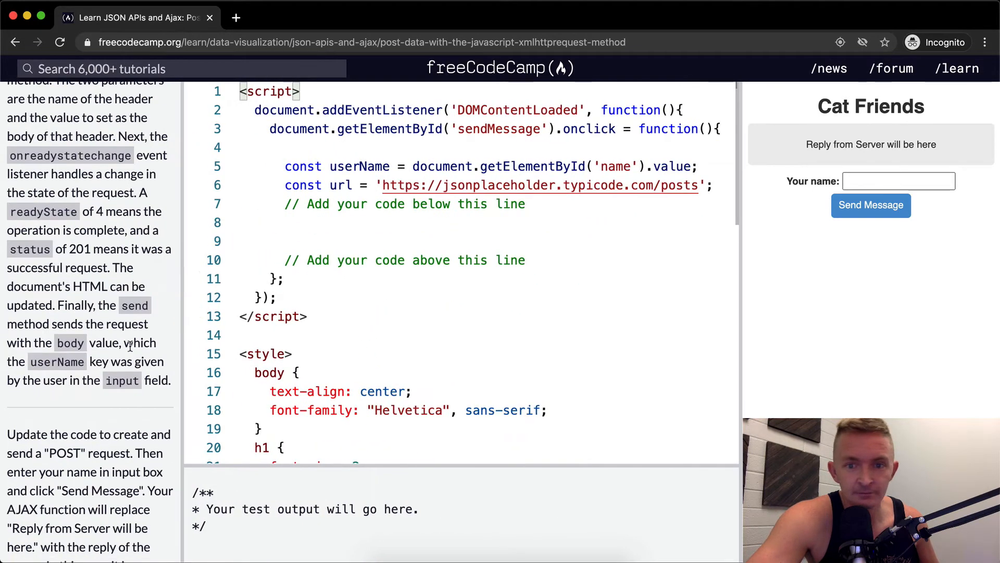
Step: Scroll through the task instructions for sending the POST request
scroll(down, 3)
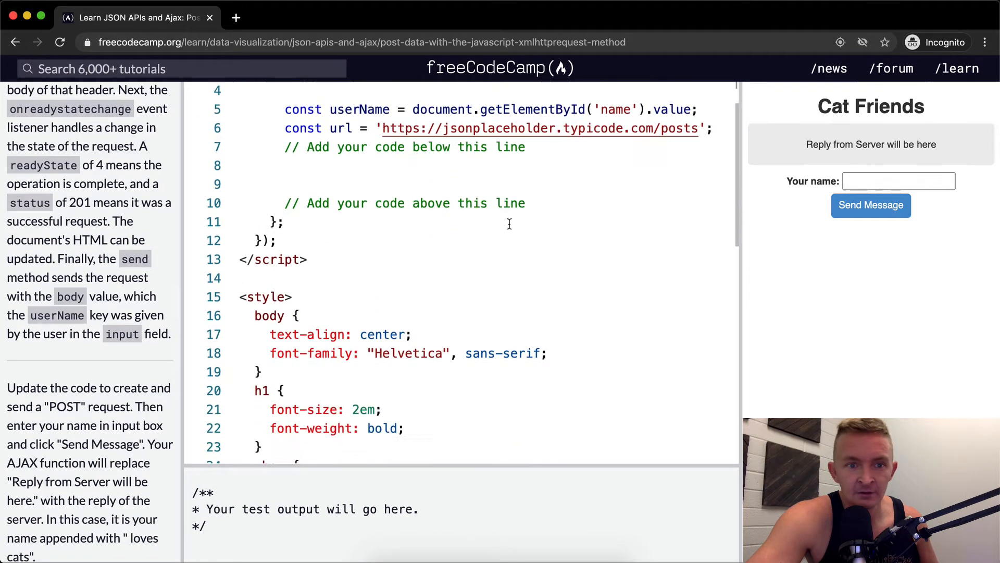
scroll(up, 3)
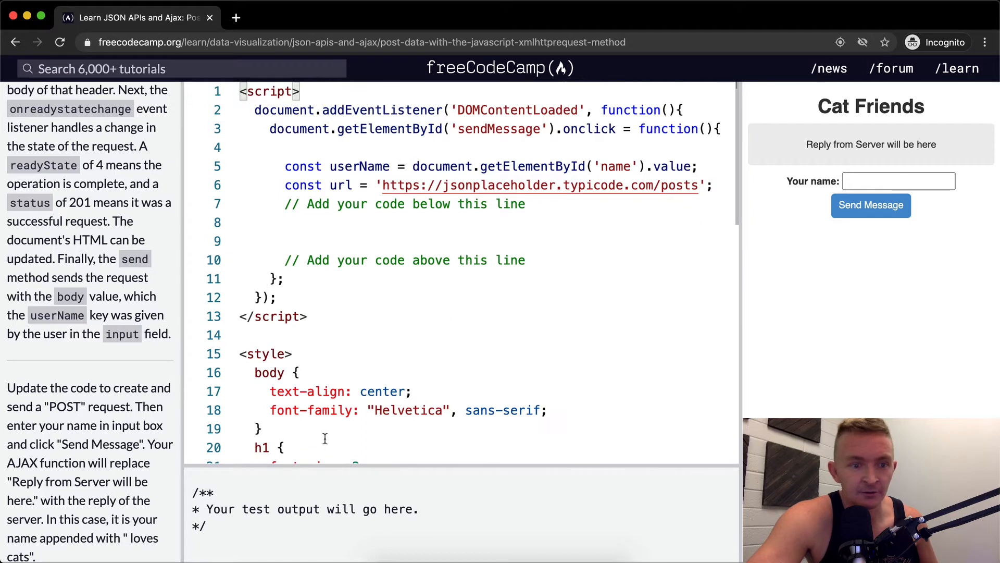
scroll(down, 3)
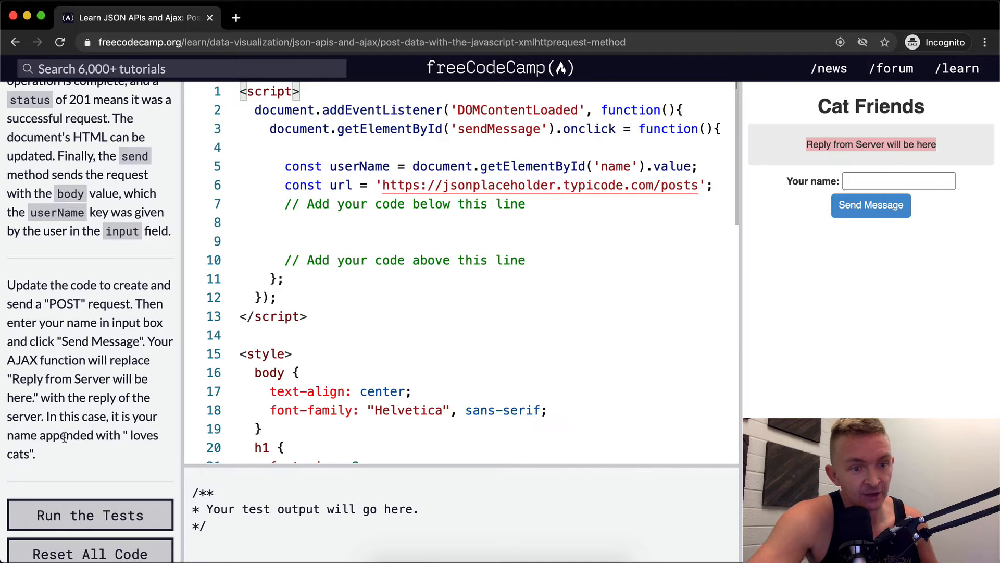
mouse_move(431, 340)
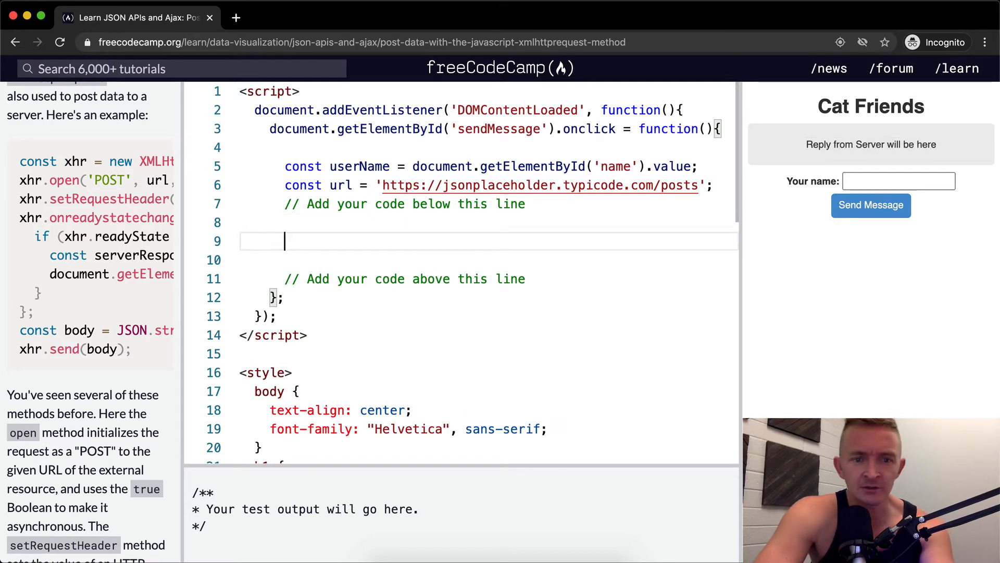
Step: Declare const postRequest = new XMLHttpRequest(); in the starter code
text(const postRequest = n)
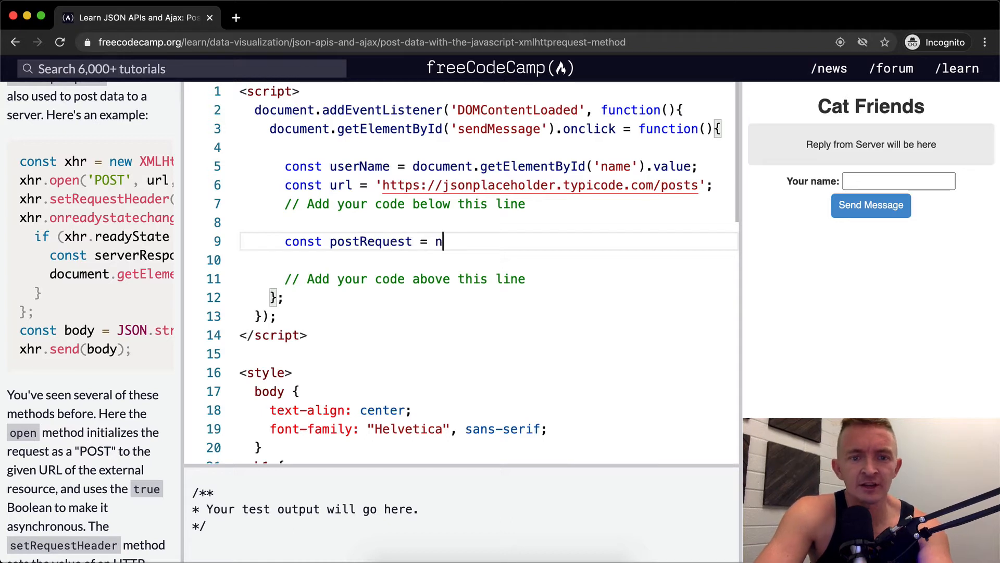
text(ew XMLHTT)
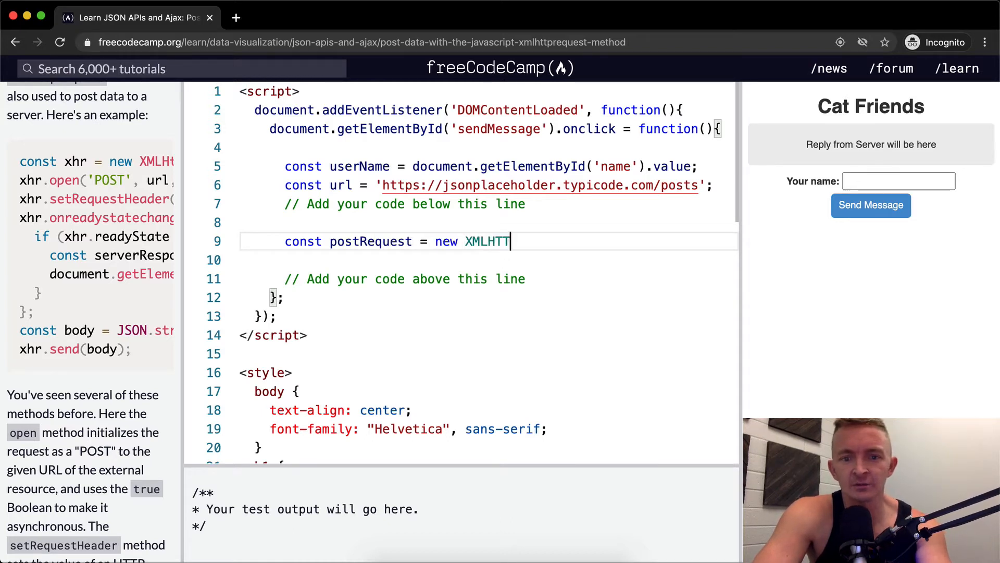
text(tp)
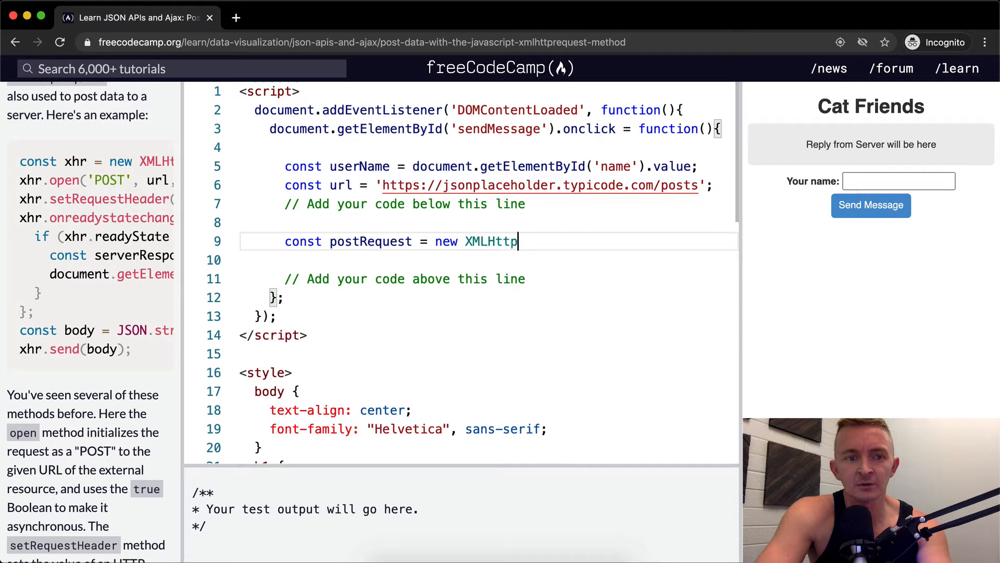
text(Re)
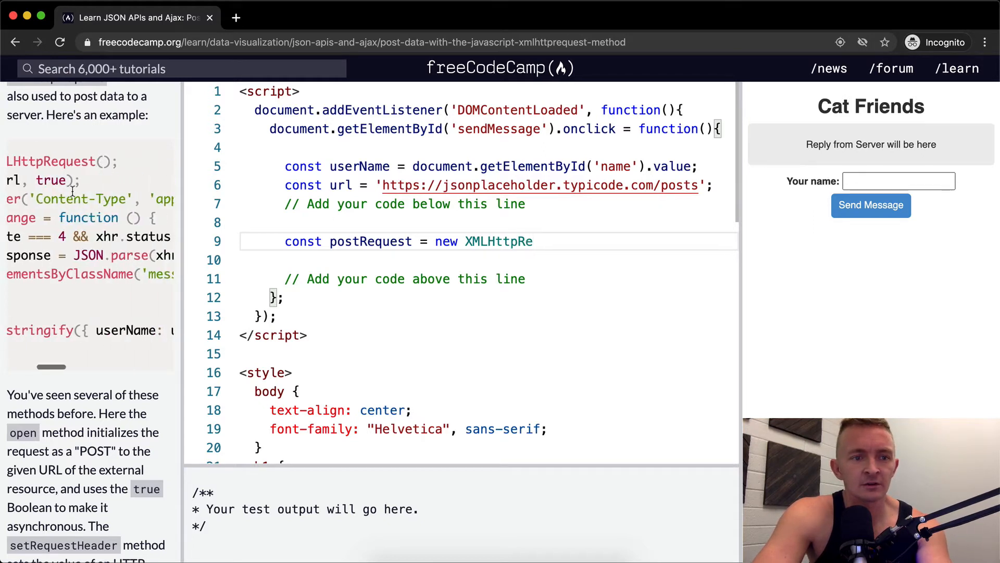
text(quest())
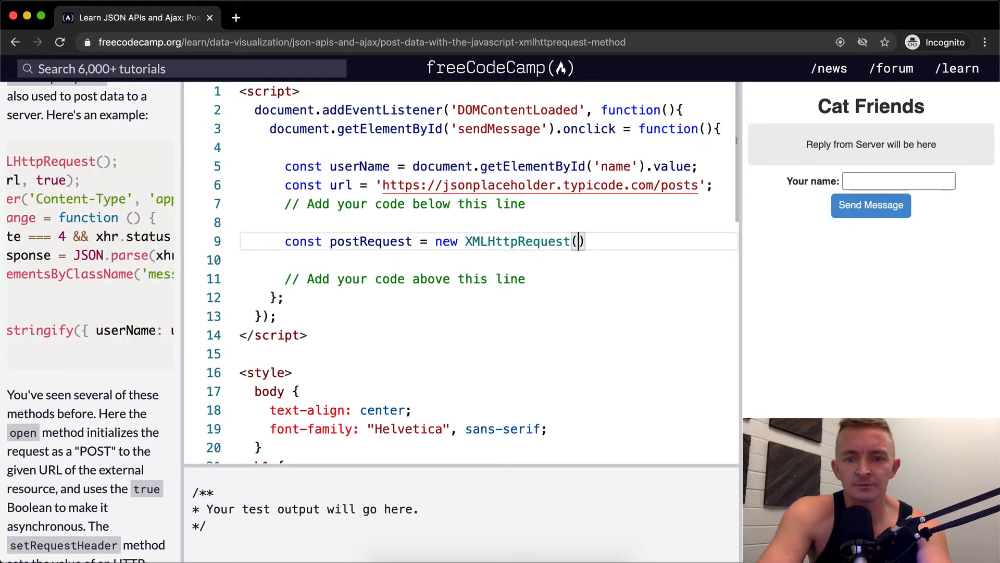
text();)
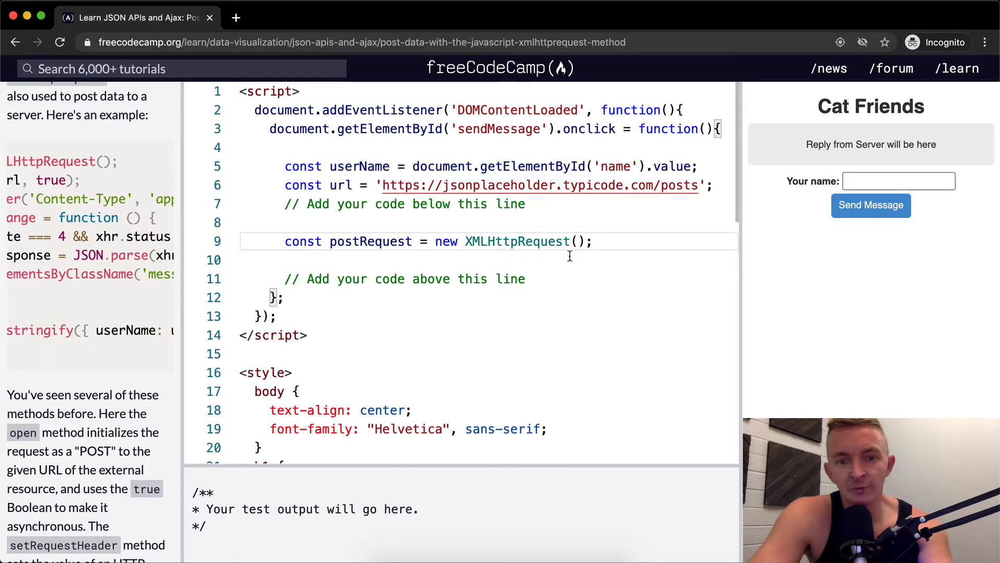
Step: Add postRequest.open("POST", url, true); to open an asynchronous POST to url
double_click(501, 241)
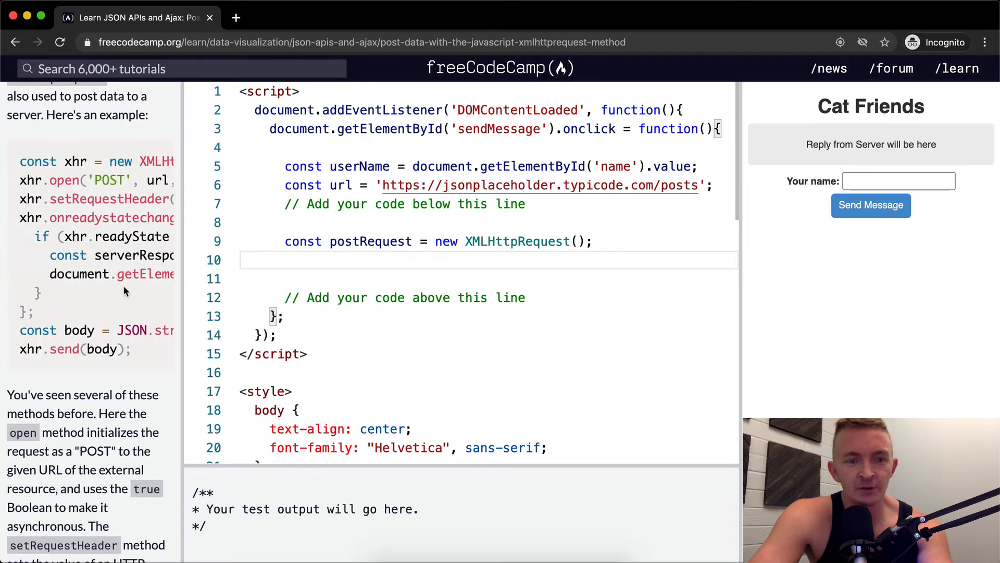
text(postRequest)
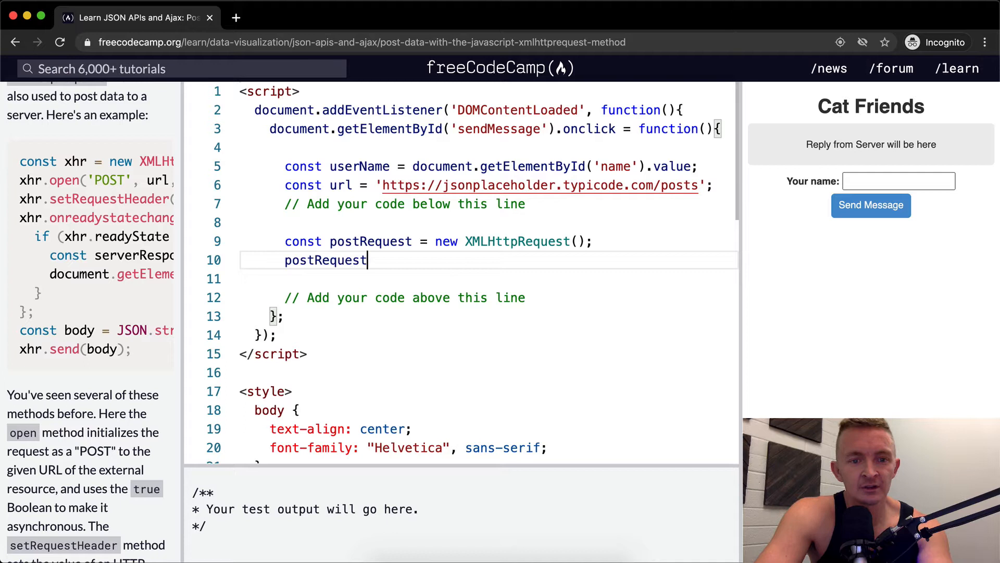
text(.open("po"))
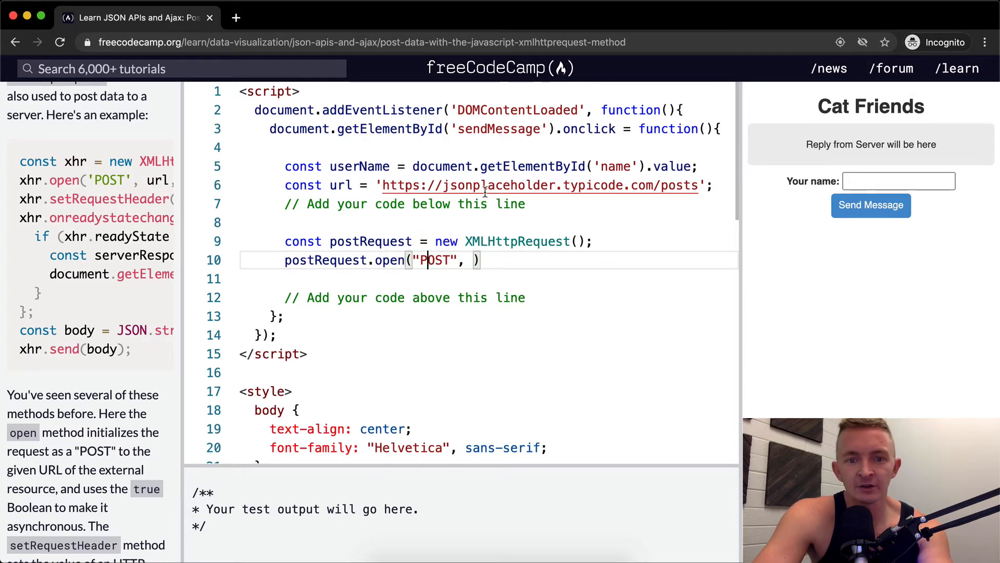
mouse_move(613, 185)
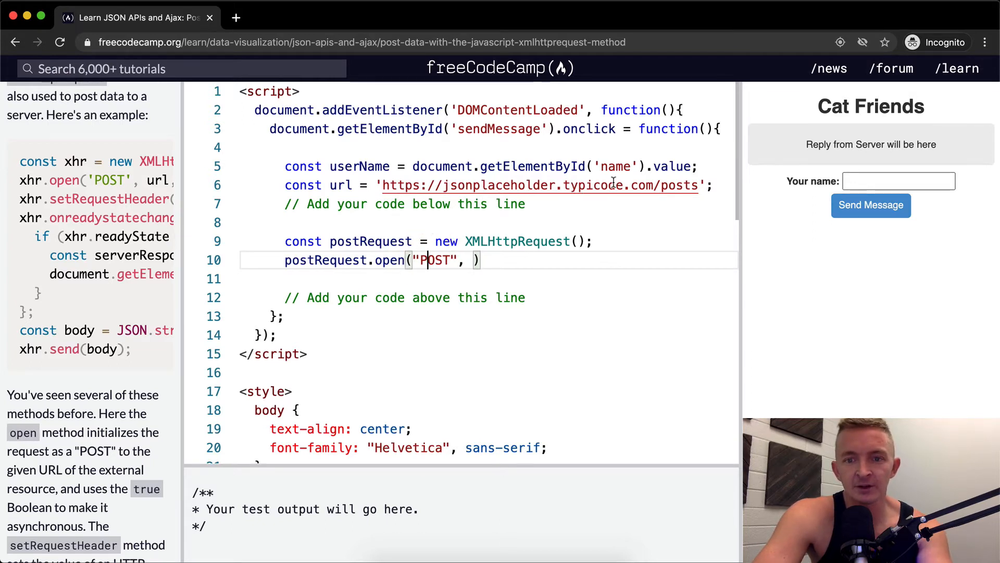
double_click(341, 186)
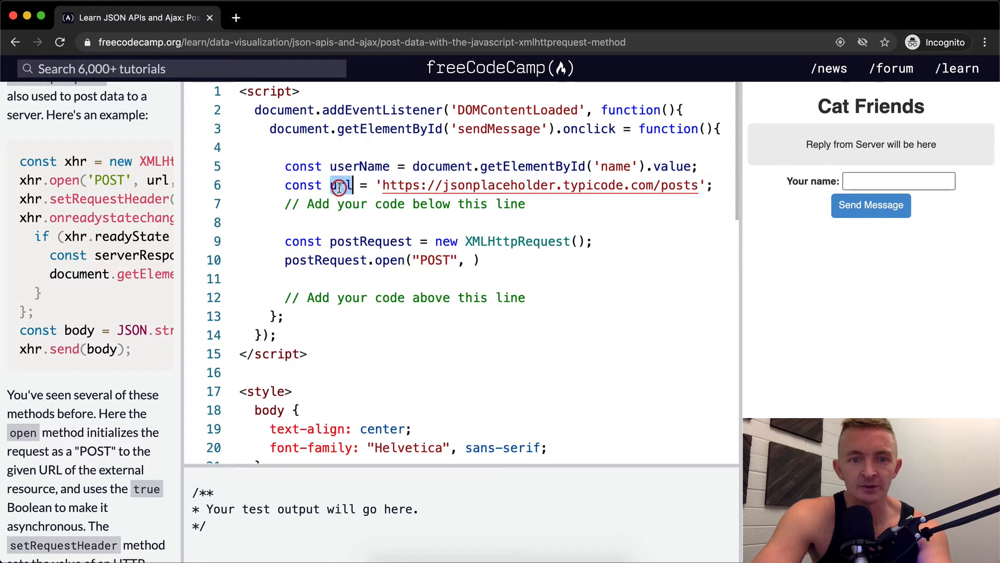
text(url,)
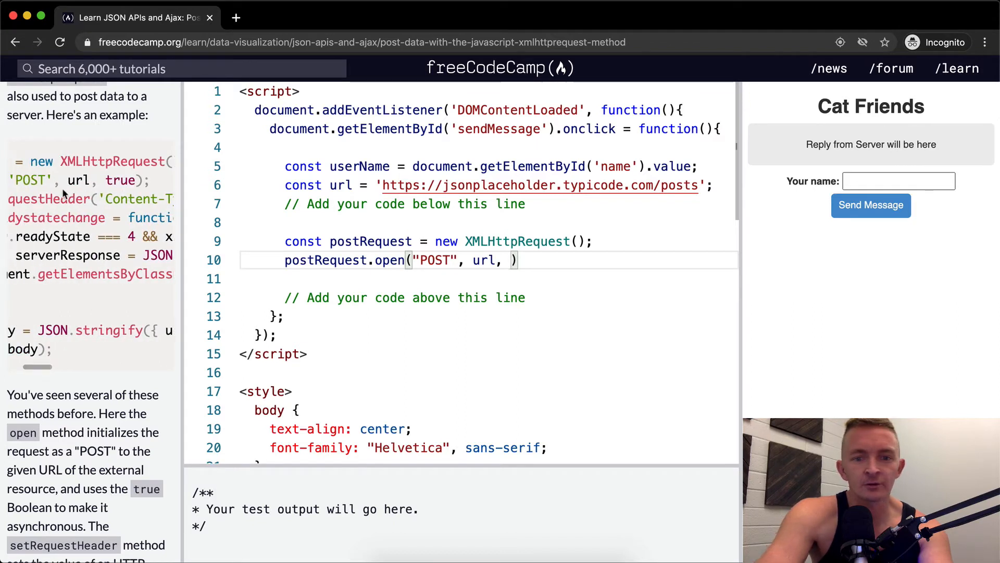
text(true);)
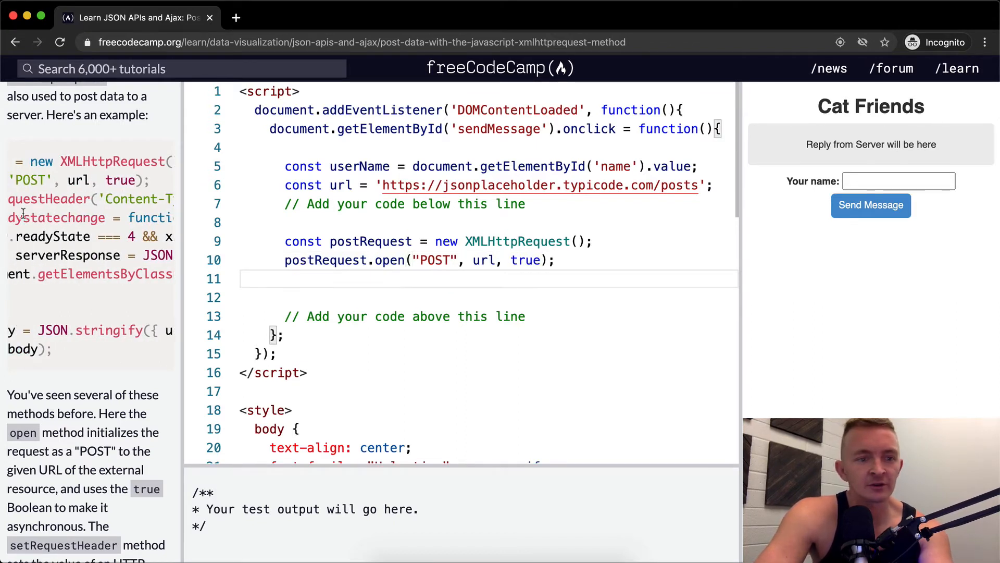
Step: Add postRequest.setRequestHeader('Content-Type', 'application/json; charset=UTF-8');
scroll(down, 3)
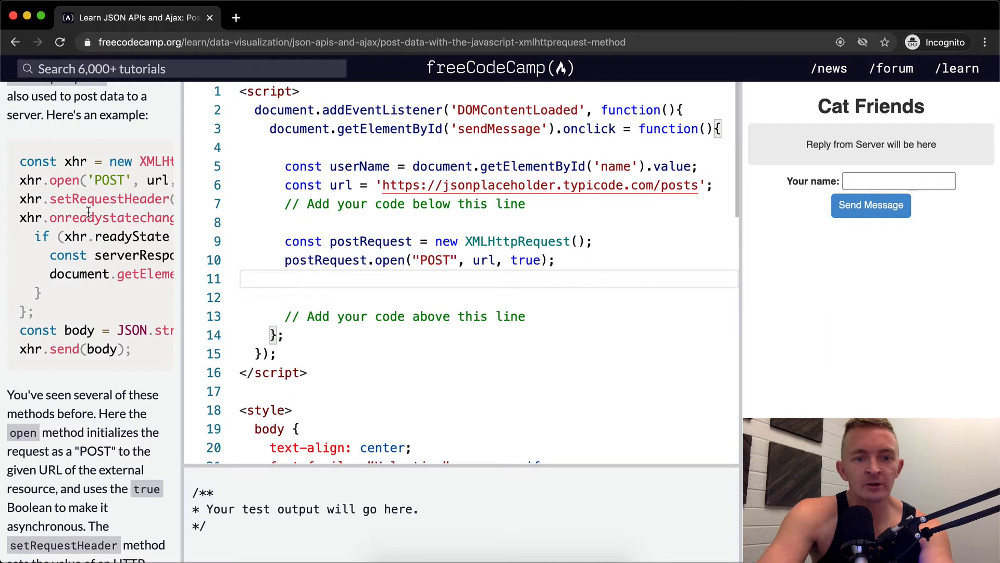
text(postRequest.)
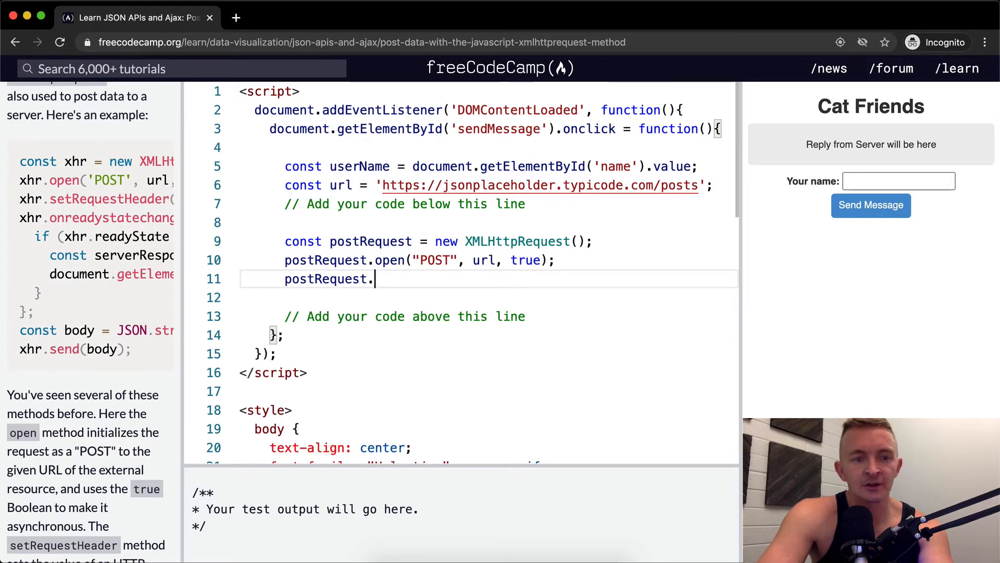
text(setRequestHea)
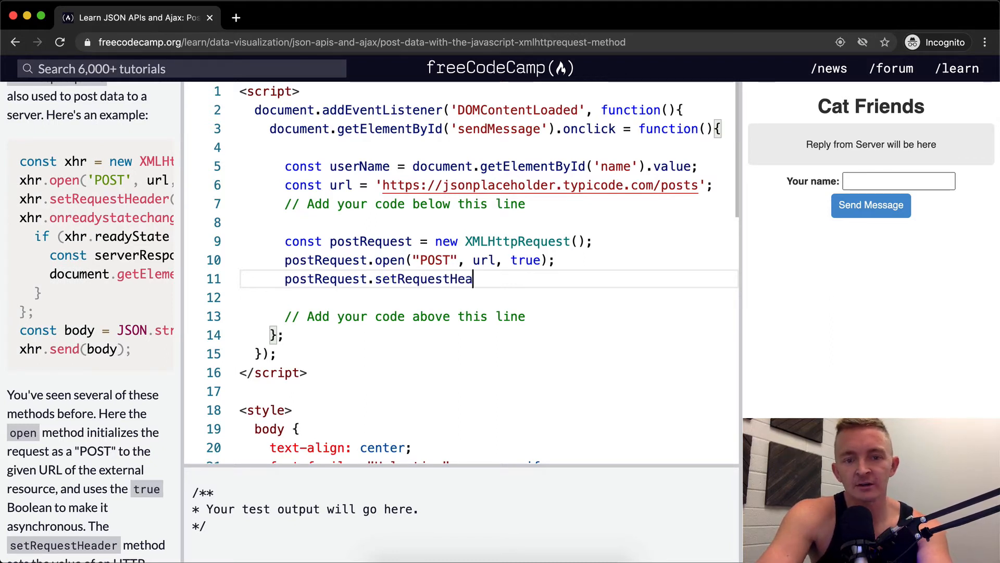
text(der()
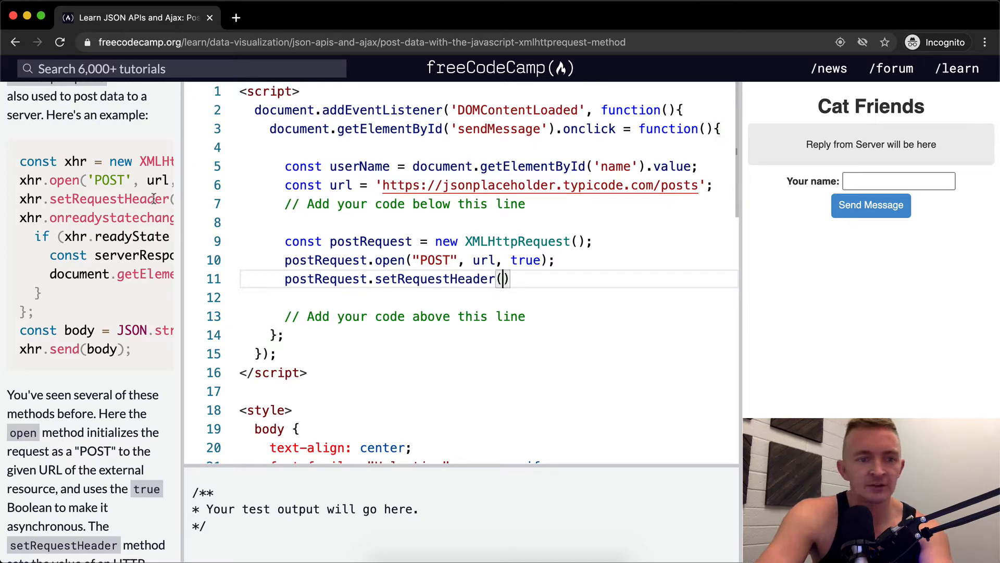
scroll(right, 3)
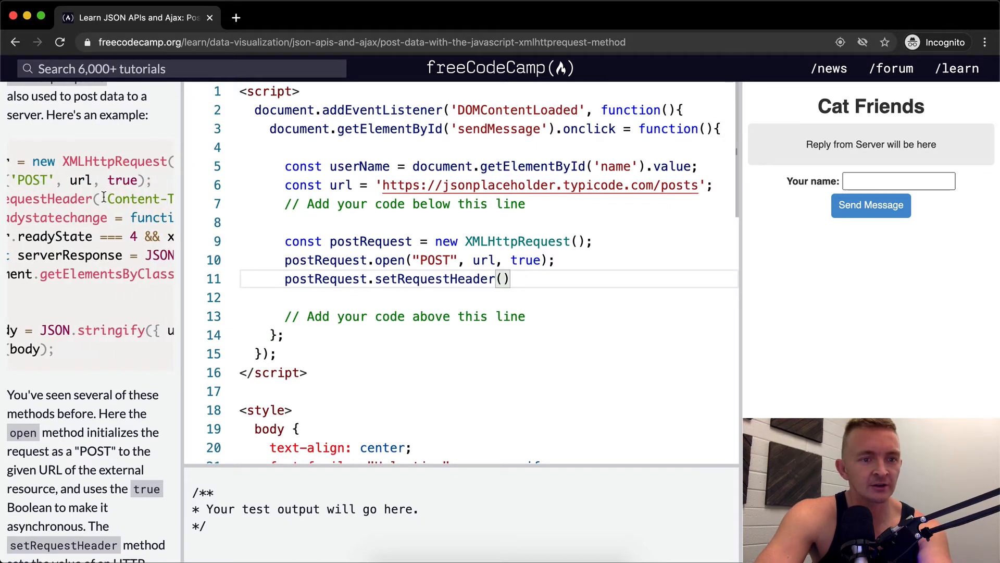
scroll(down, 3)
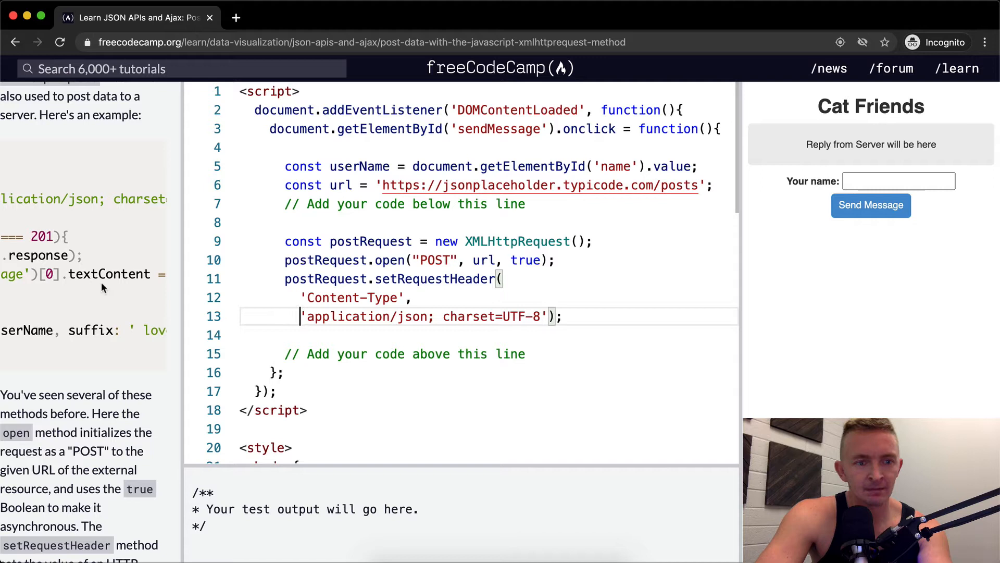
scroll(down, 3)
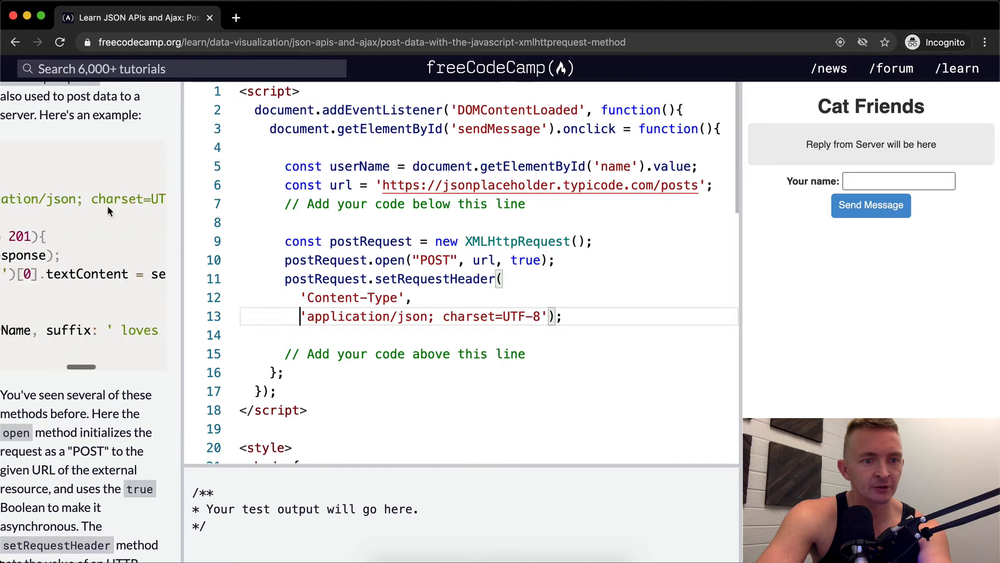
scroll(down, 3)
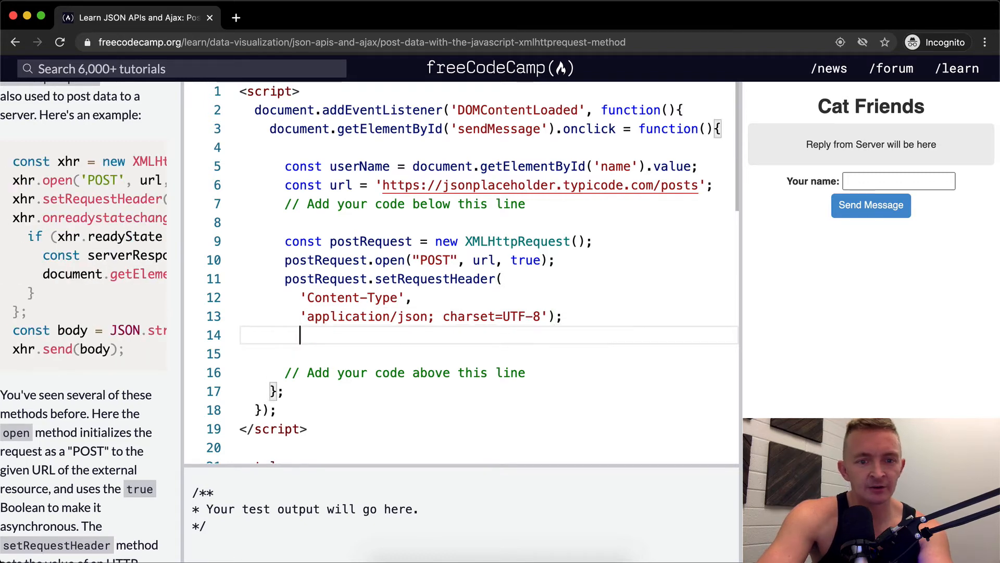
Step: Assign postRequest.onreadystatechange = function() { } with an empty body and a blank line after it
text(postRew)
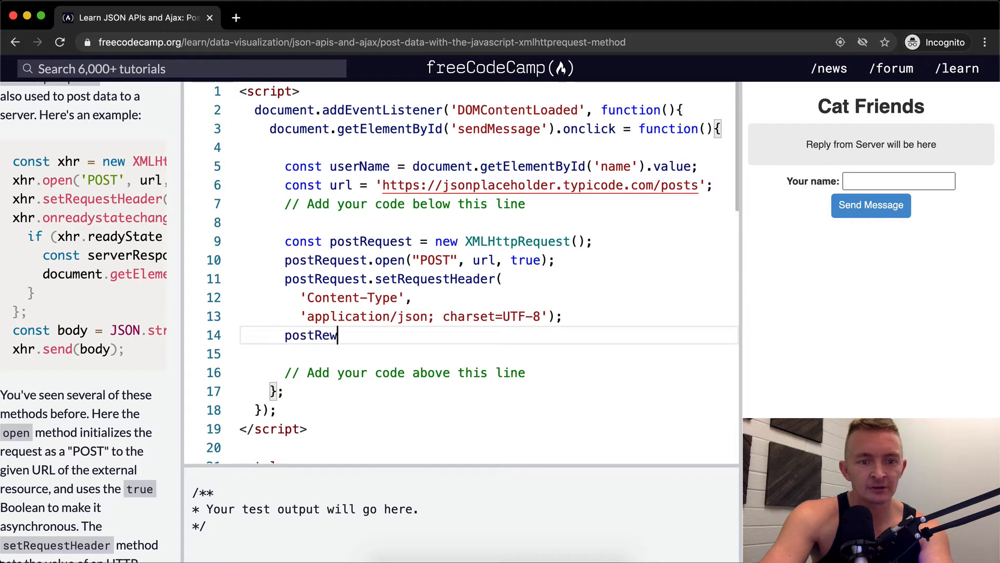
key(Backspace)
text(quest.on)
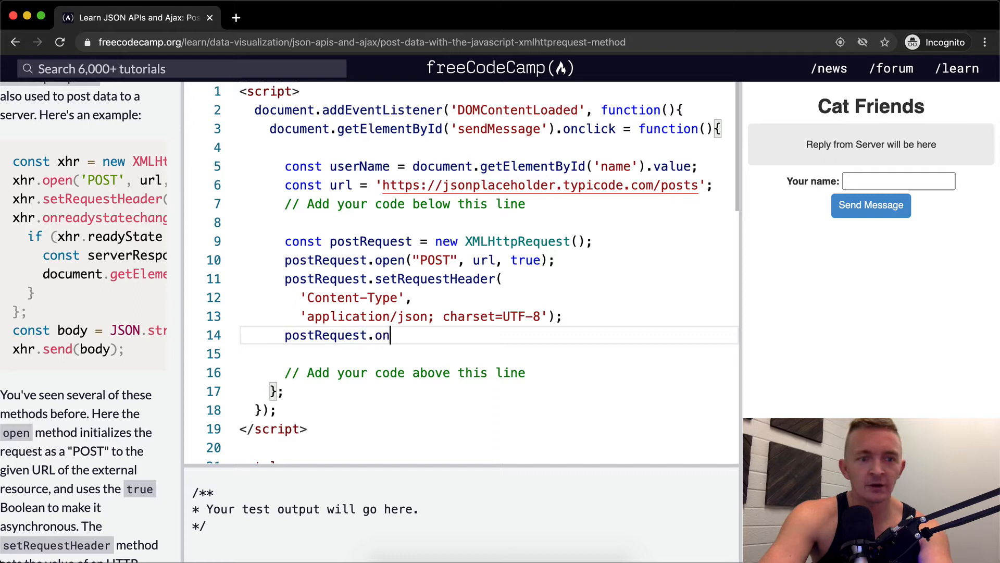
text(readystate)
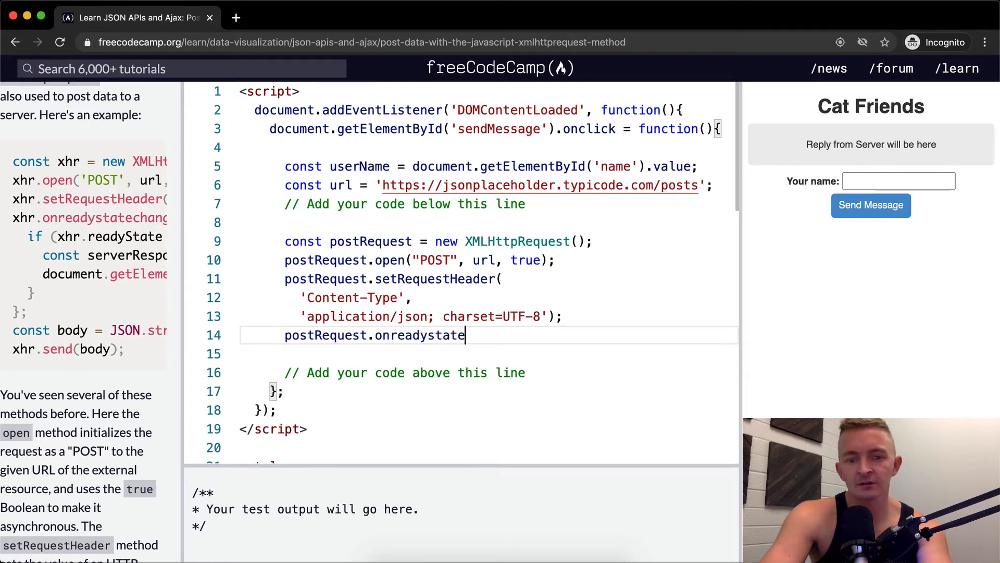
text(change())
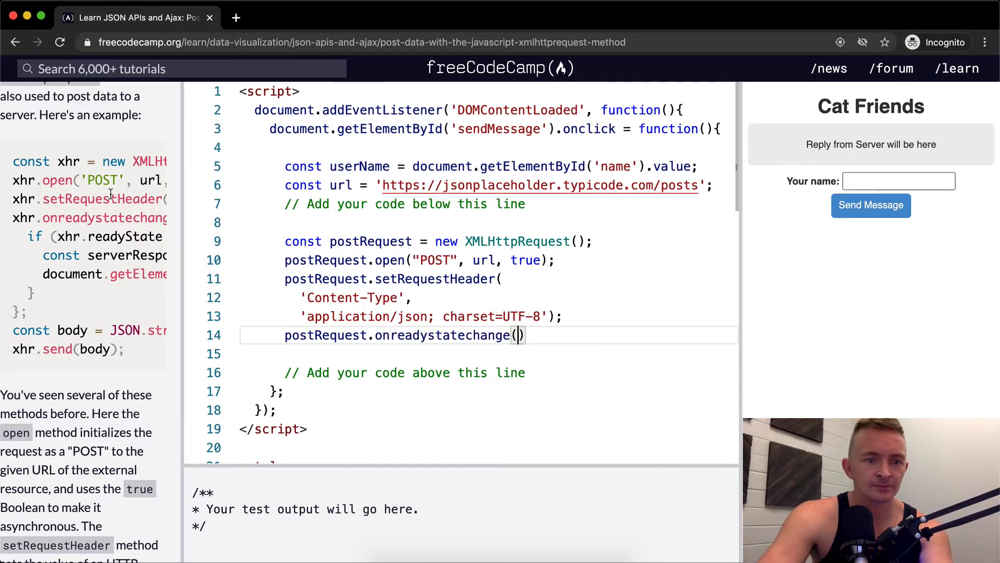
scroll(right, 3)
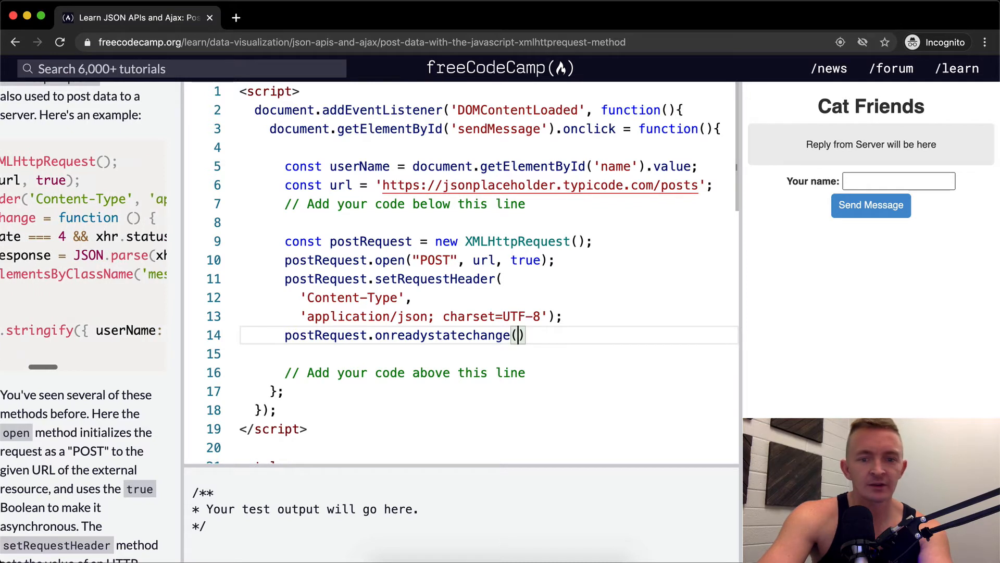
text(= func)
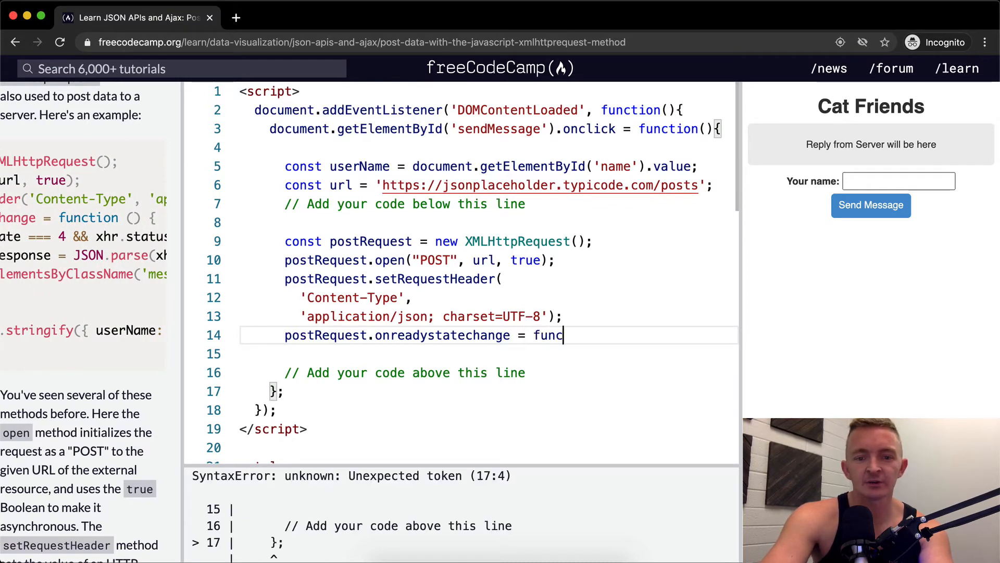
text(tion*)
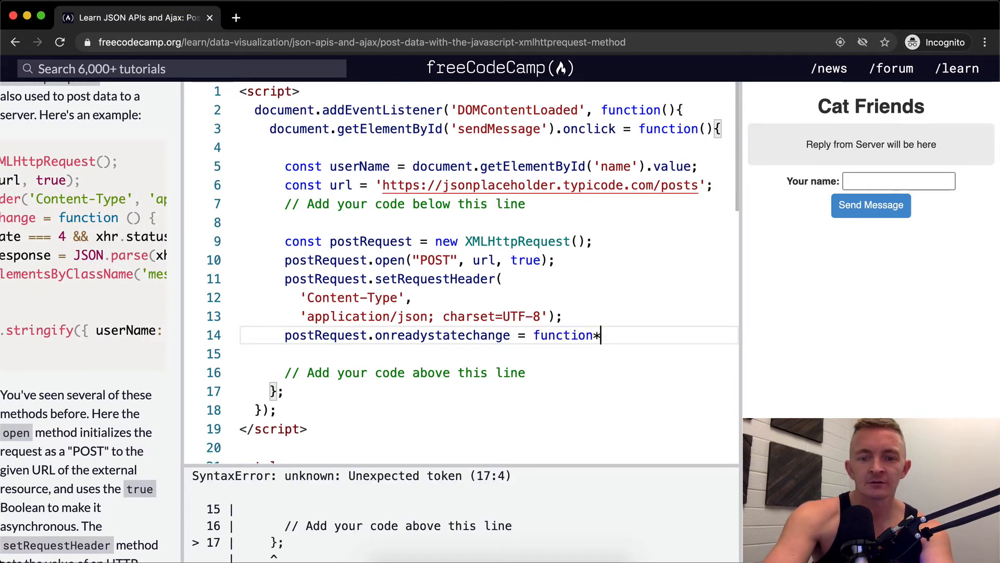
text(())
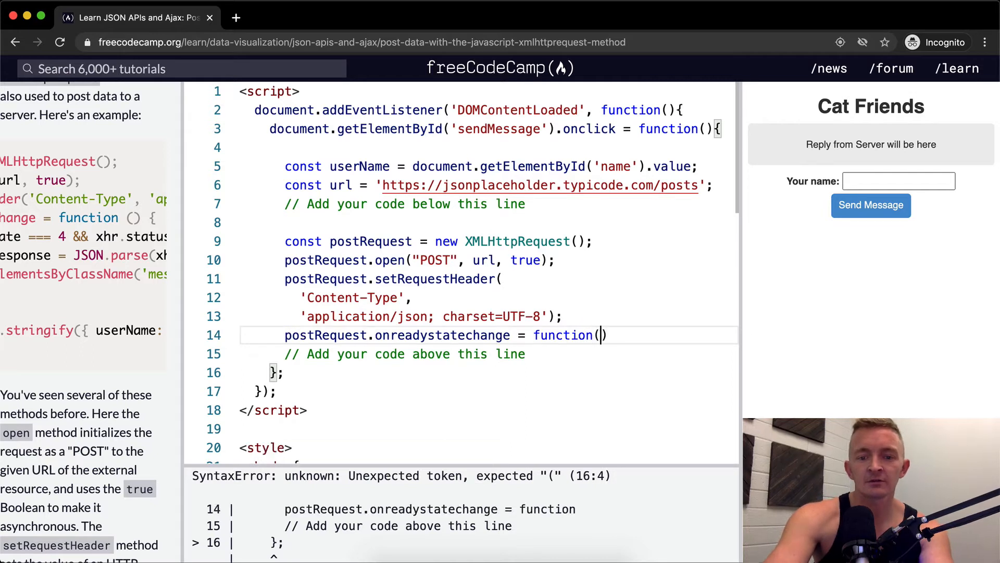
text(() {)
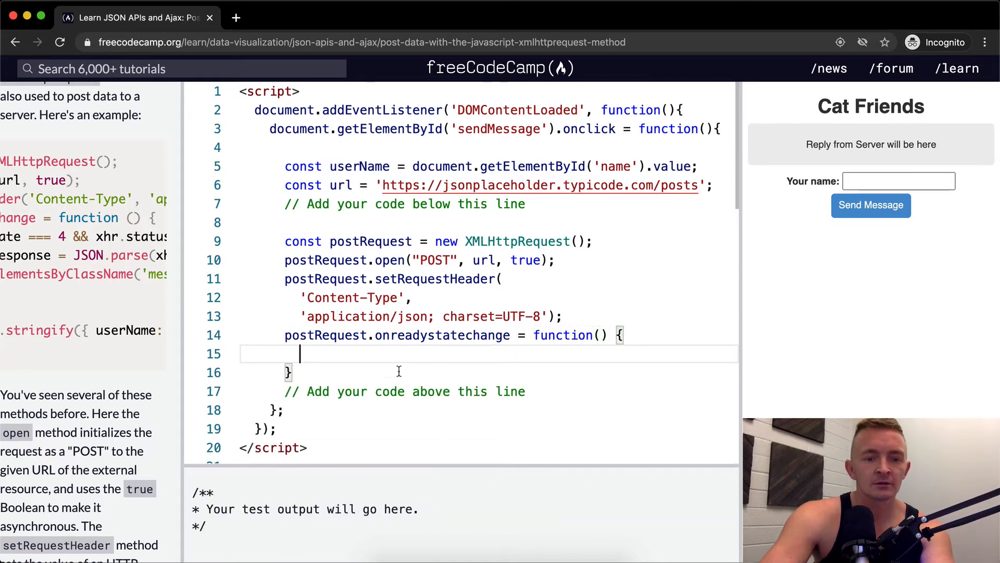
key(Return)
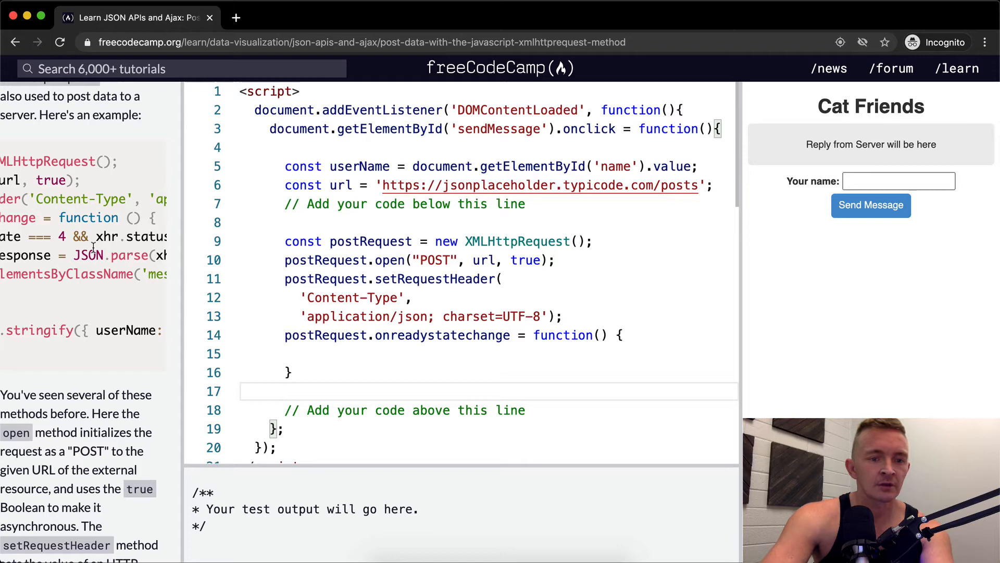
scroll(down, 3)
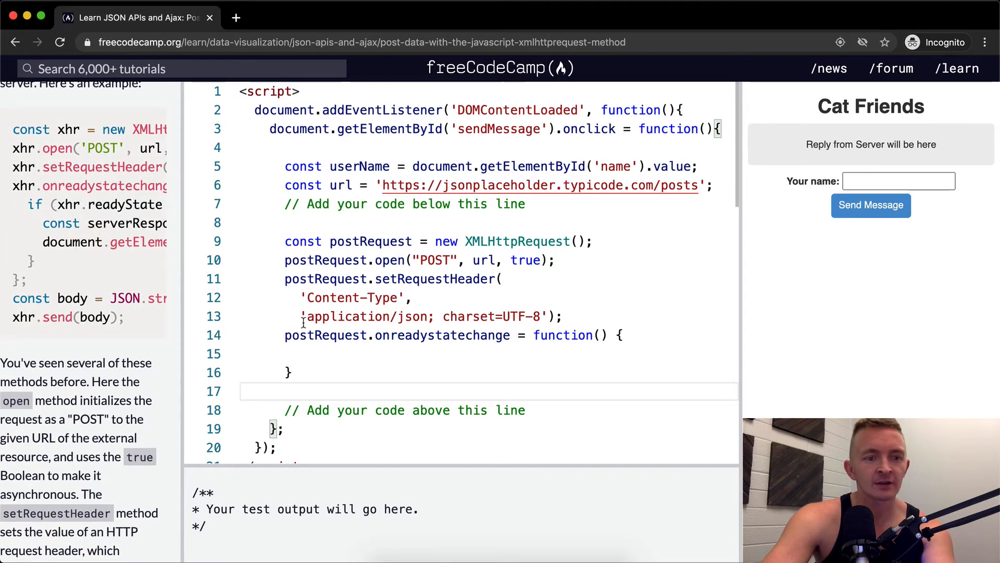
Step: Add if (postRequest.readyState === 4 && postRequest.status === 201) { } inside the handler
text(i)
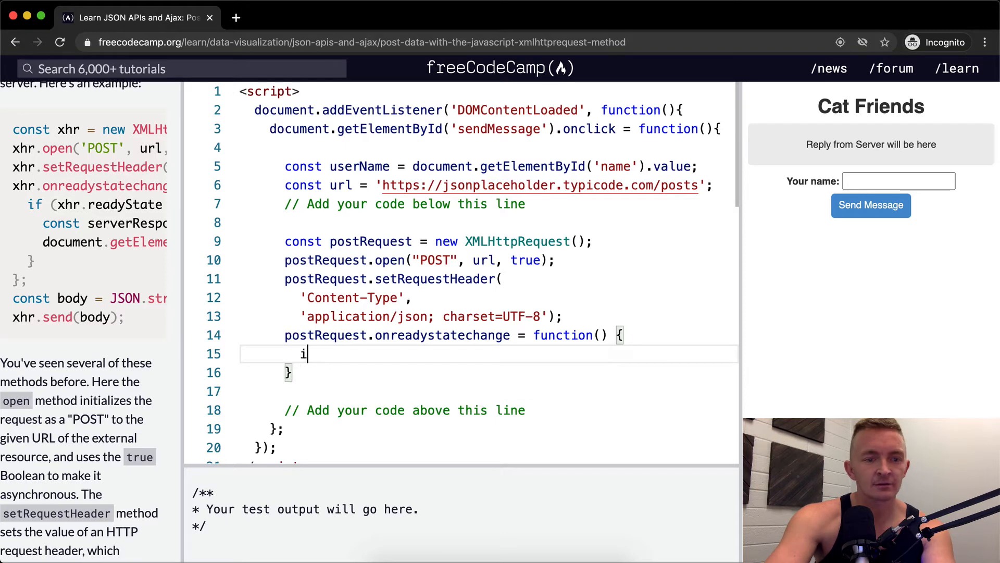
text(f postRe)
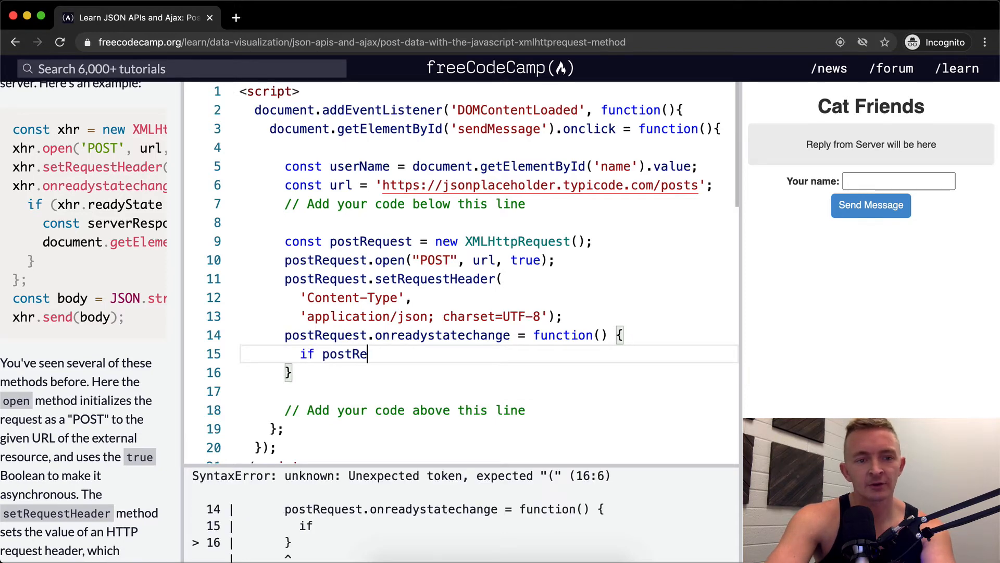
text(quest.)
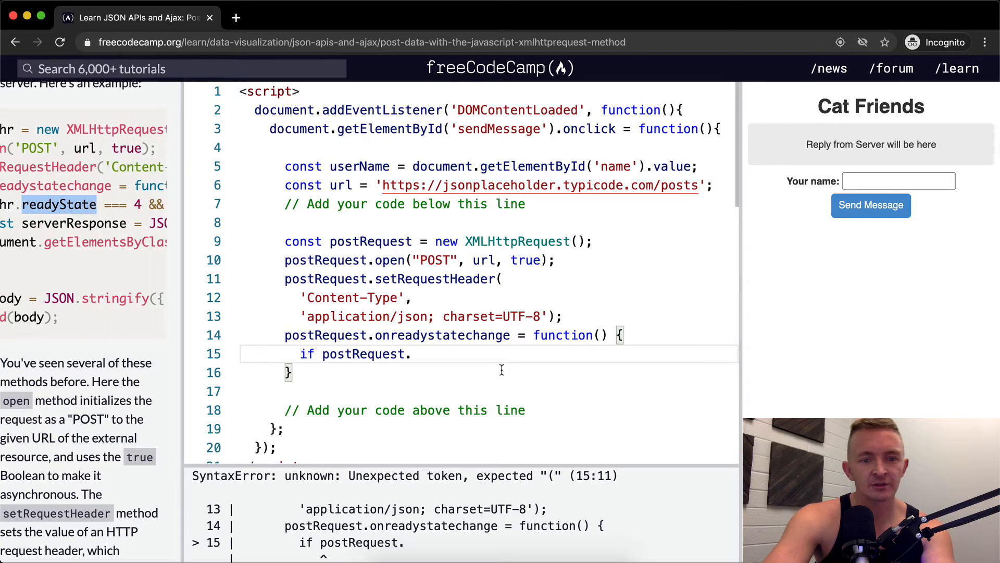
text(.readyState ===)
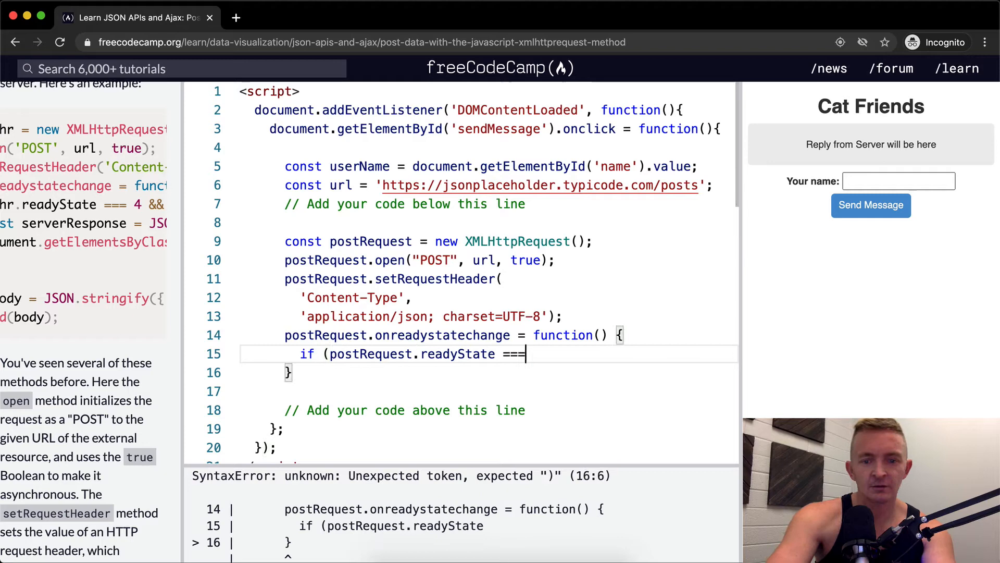
text(4 &&)
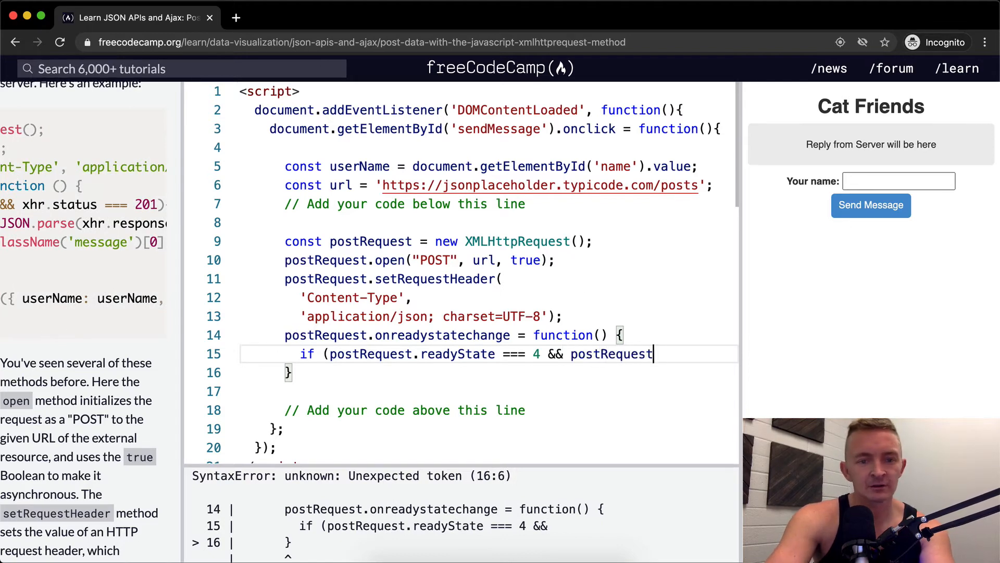
text(postRequest)
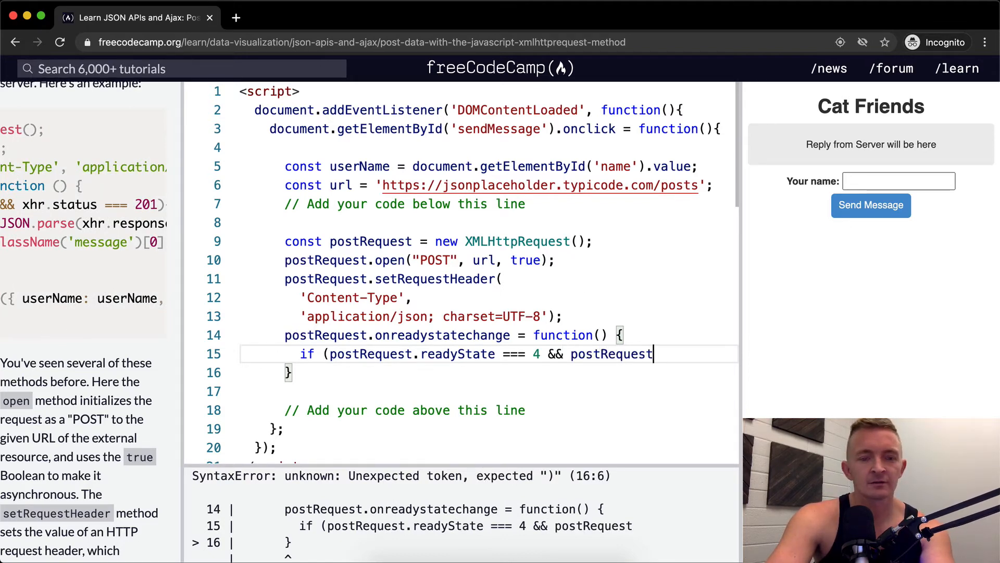
text(.status)
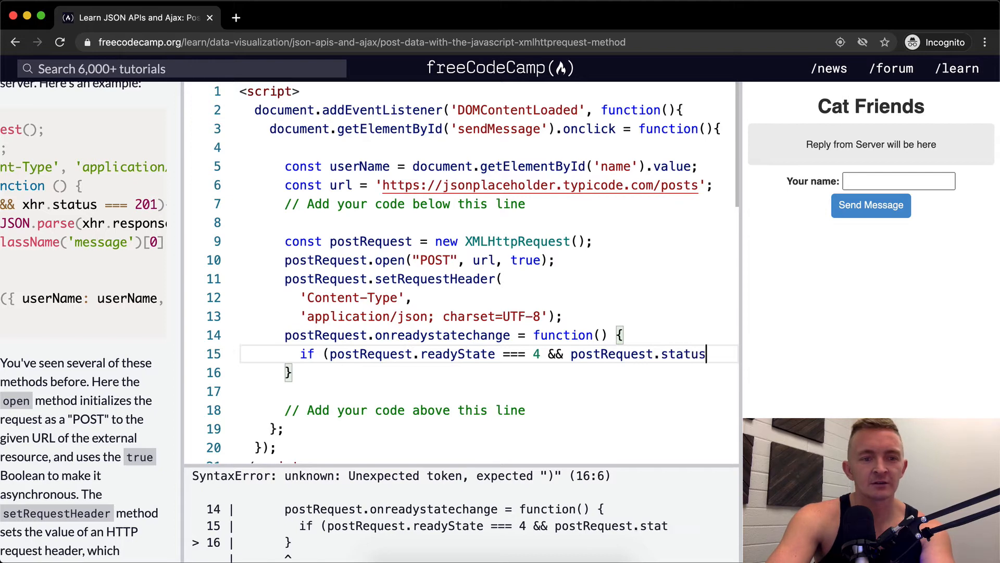
text(==)
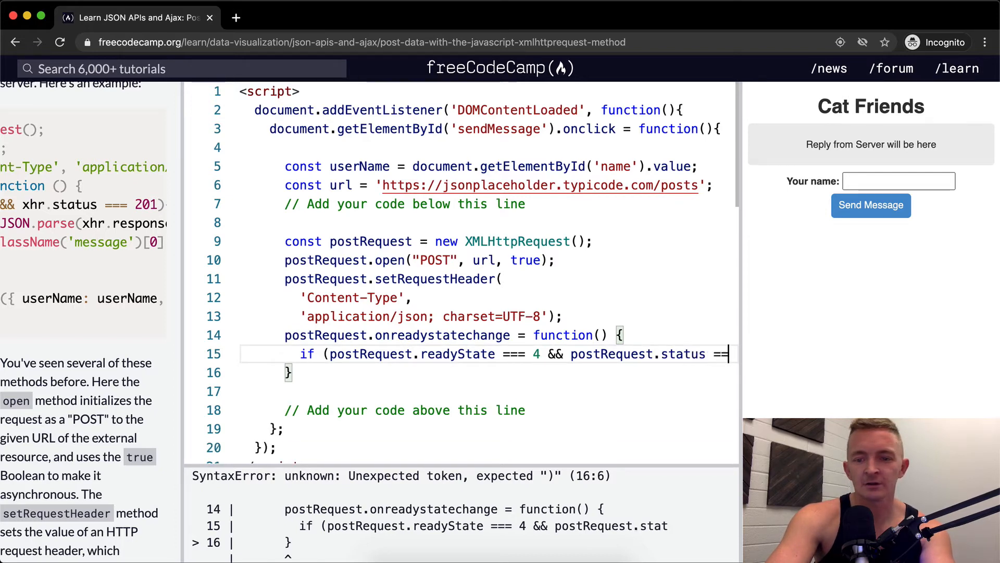
text(=== 201) {)
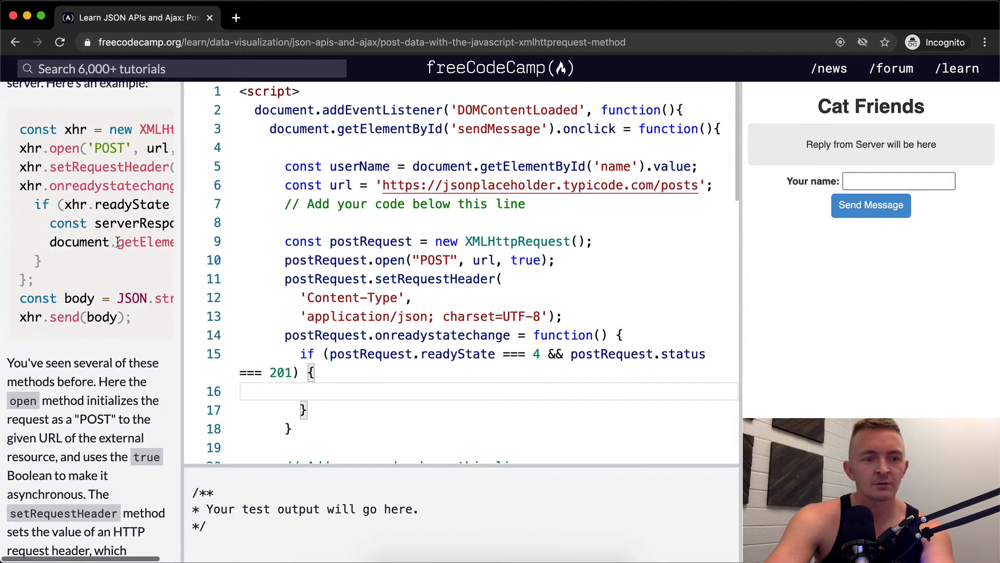
Step: Log JSON.parse(xhr.response) with console.log inside the if block
text(console.log()
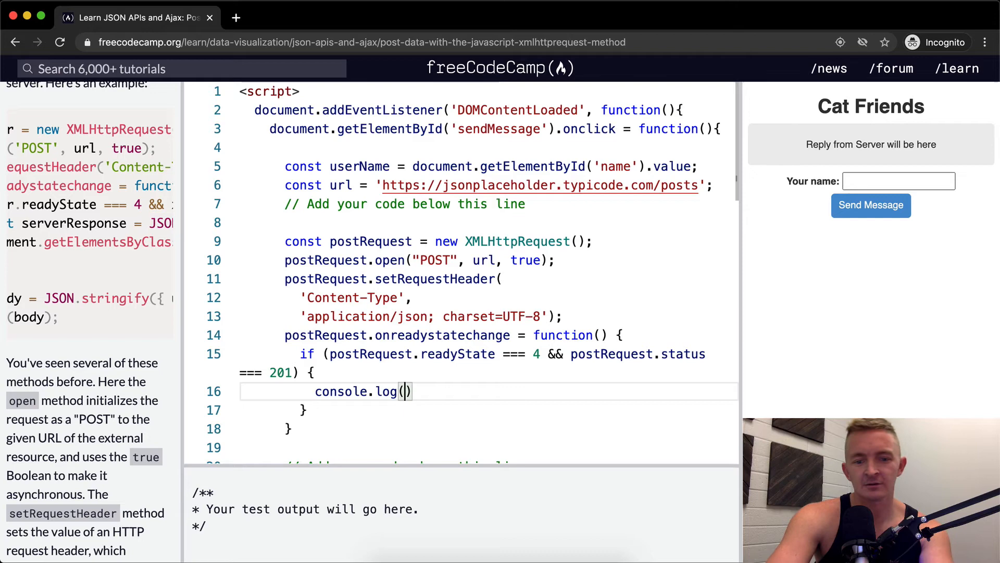
text(JSON.parse(xhr.response);)
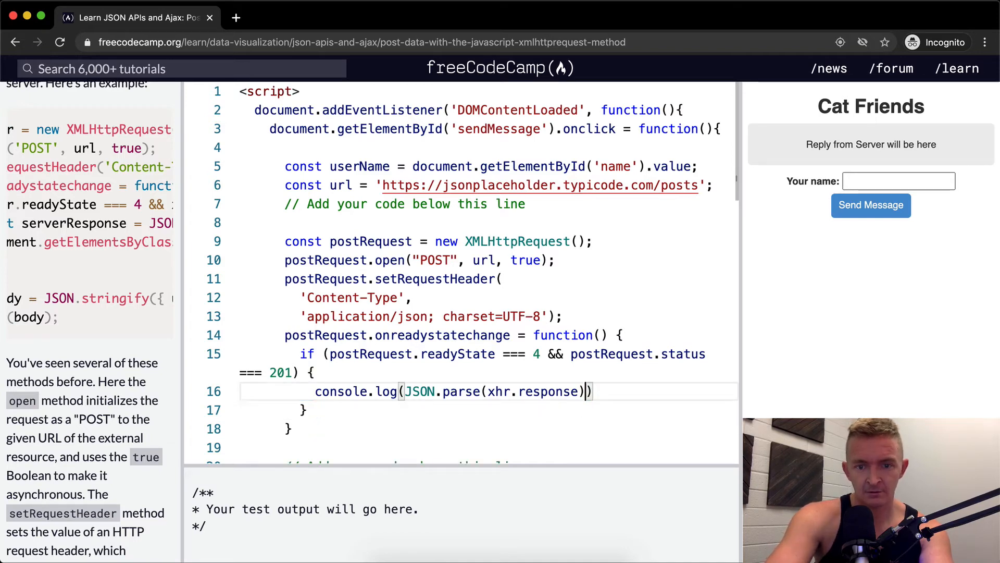
text(;)
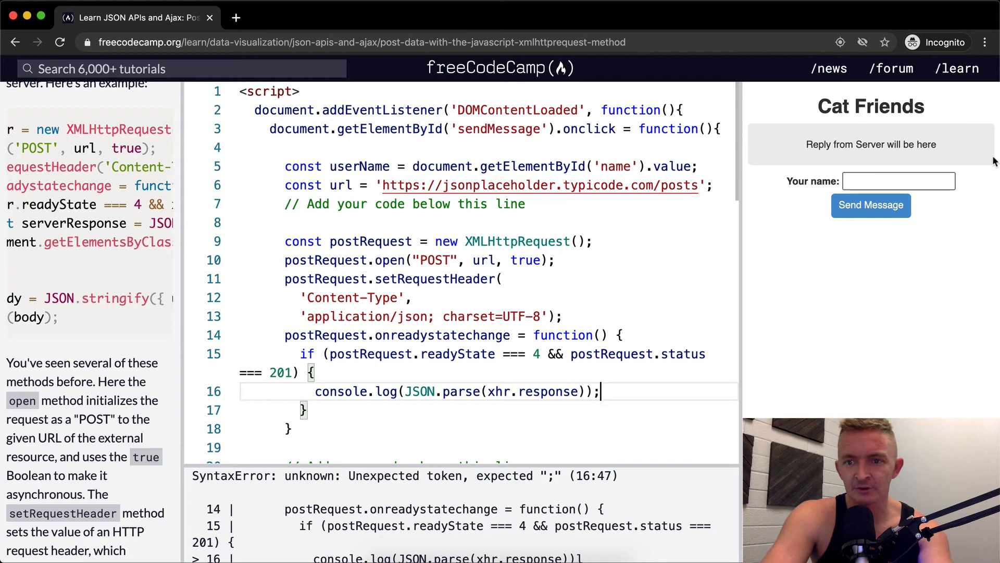
Step: Enter usefulprogrammer in the Cat Friends 'Your name' field
text(u)
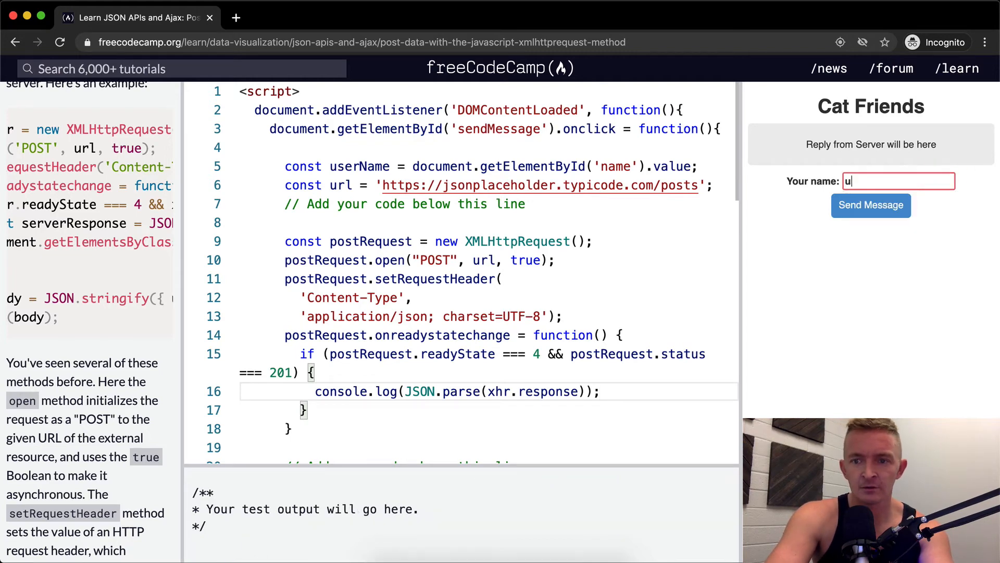
text(seful)
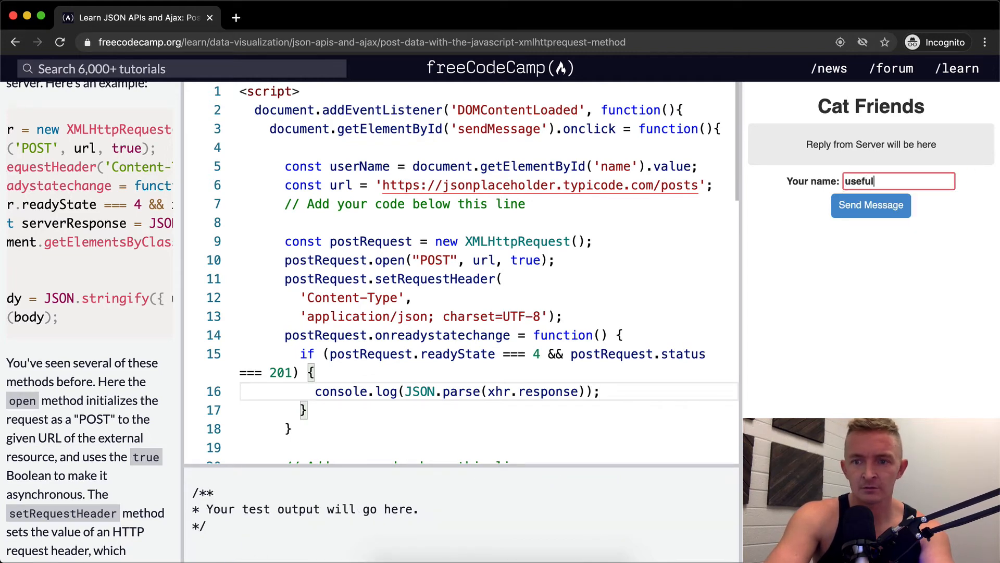
text(programmer)
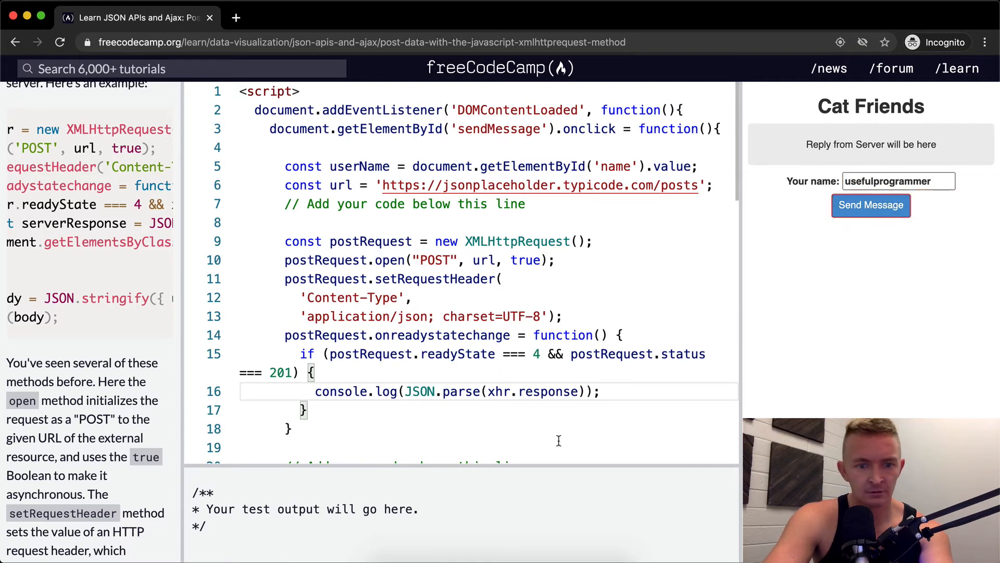
scroll(down, 3)
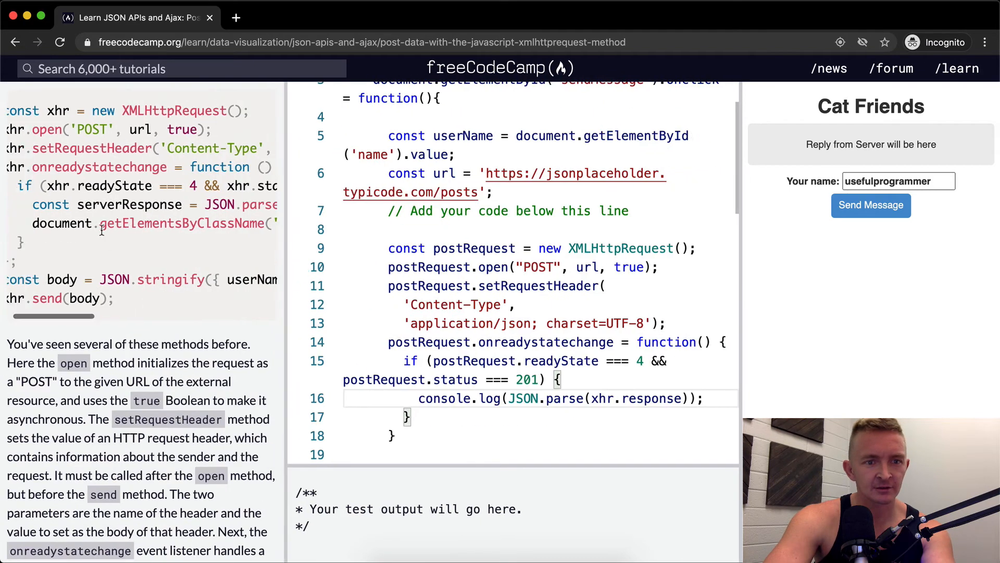
Step: Finish the handler's message textContent, the stringified userName + ' loves cats!' body, and postRequest.send(body)
scroll(right, 3)
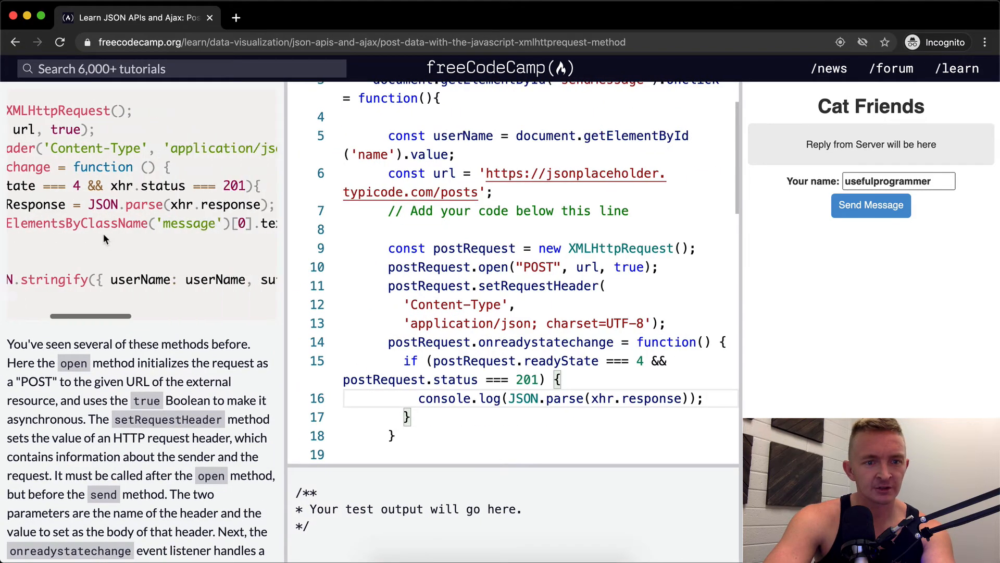
scroll(right, 3)
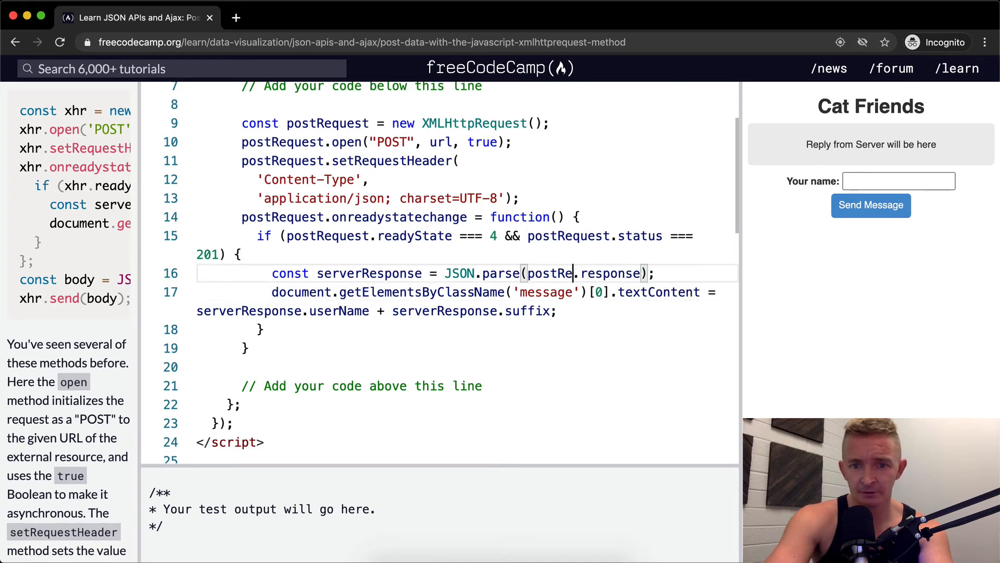
text(quest)
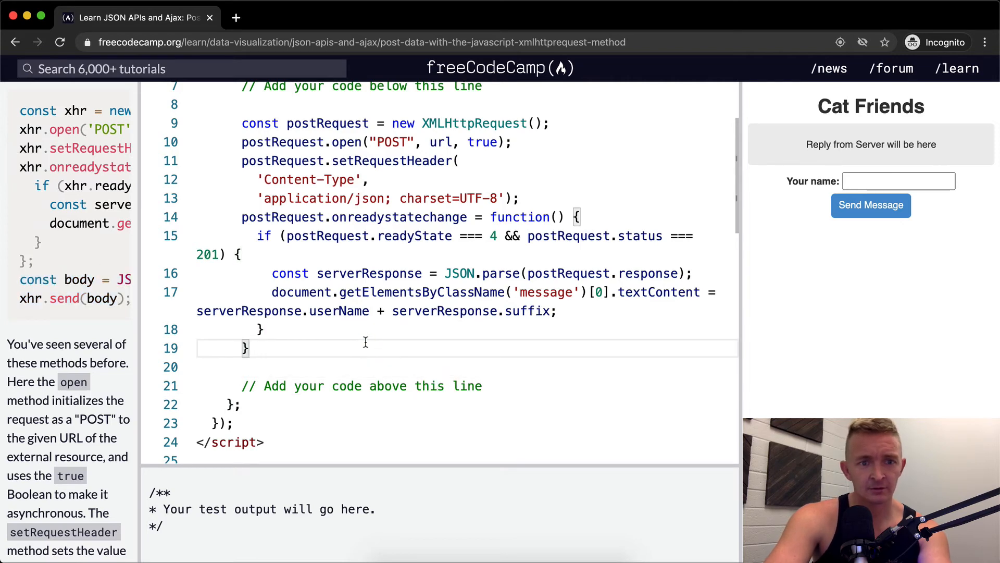
text(;)
text(postRequ)
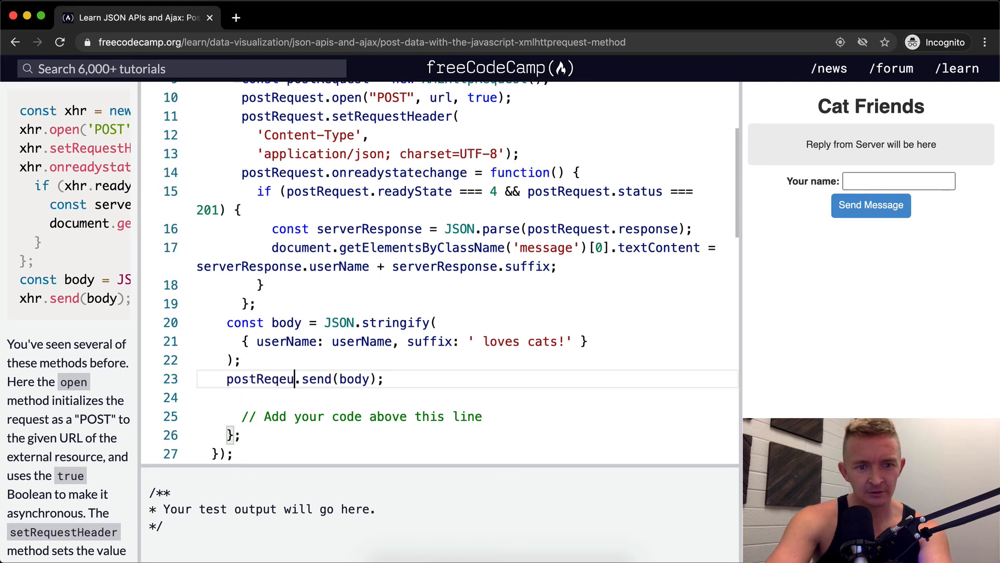
text(est)
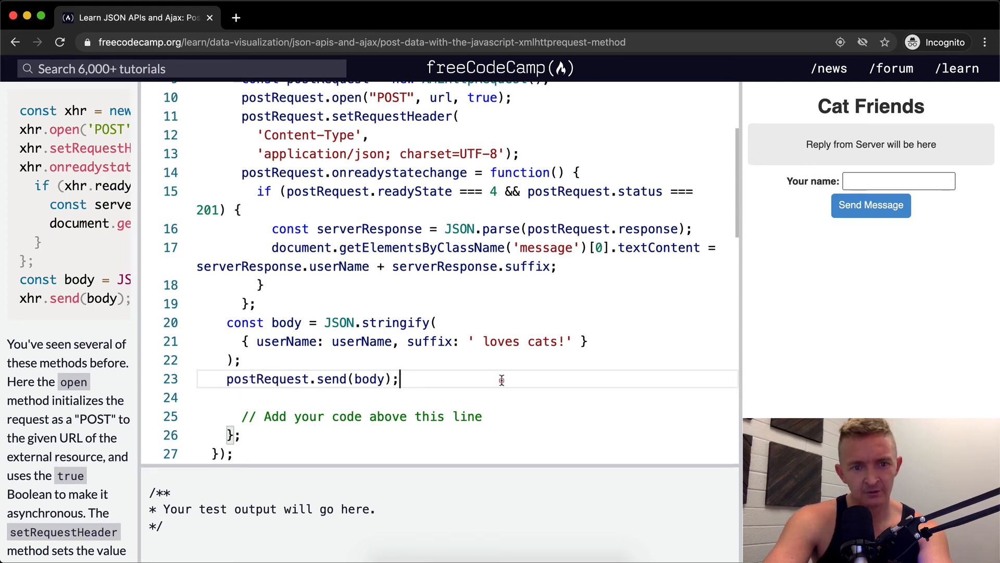
scroll(down, 3)
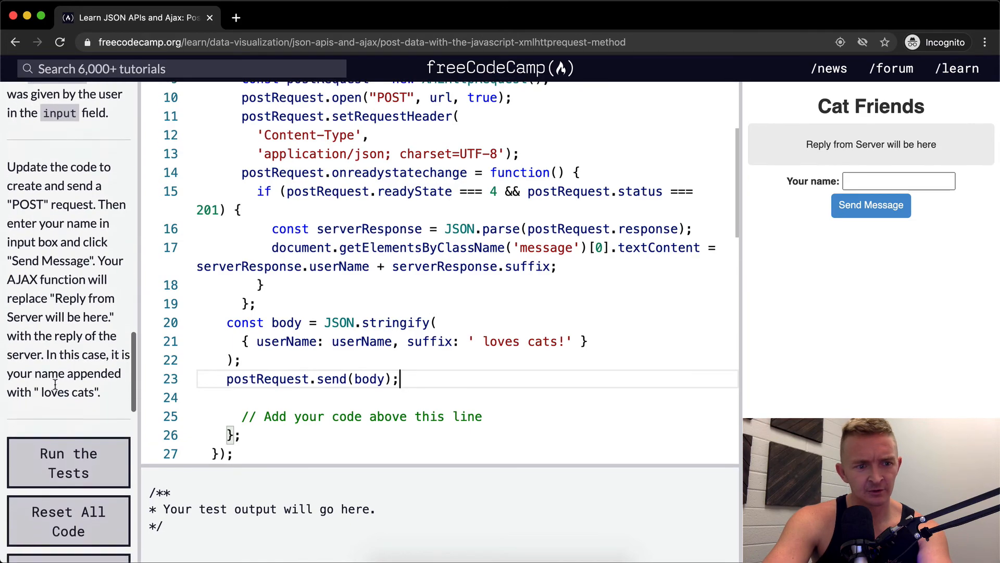
Step: Run the tests, pass the challenge and dismiss the completed dialog
click(68, 462)
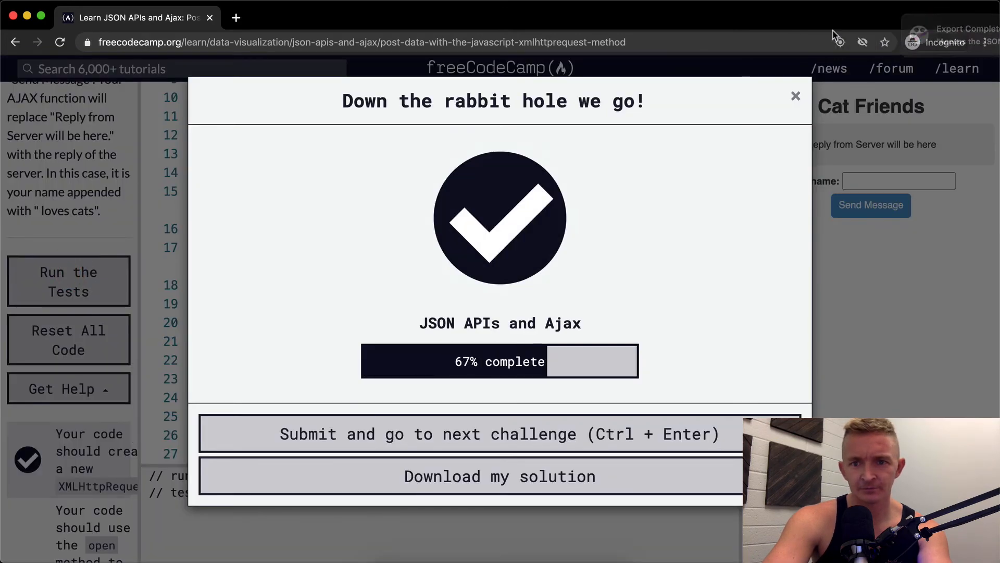
click(795, 95)
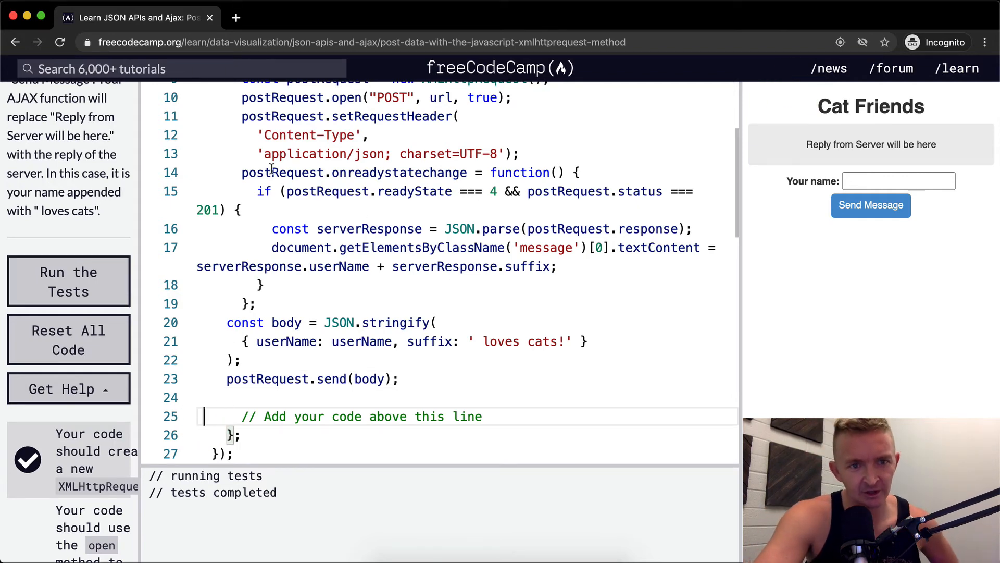
double_click(283, 172)
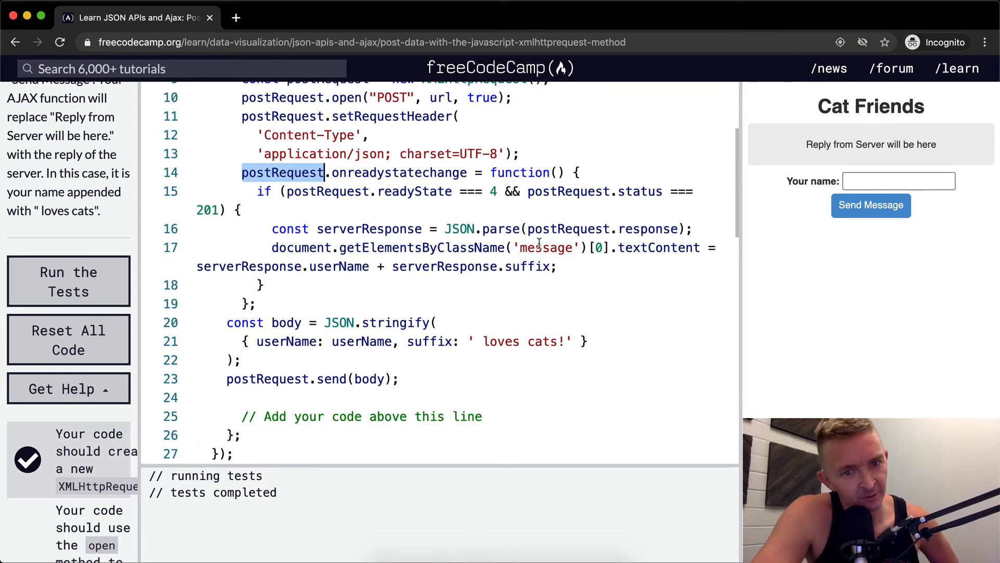
mouse_move(605, 248)
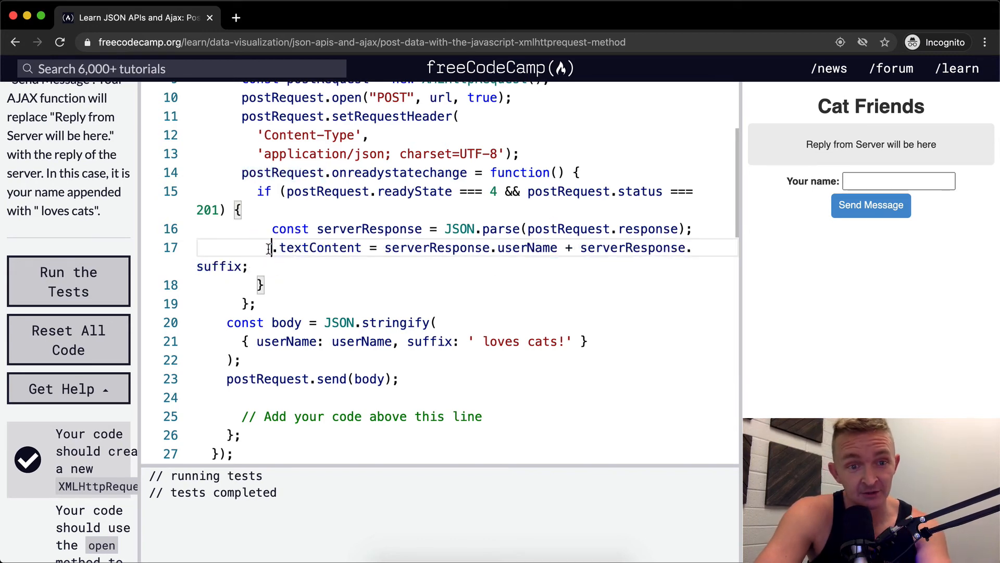
Step: Rewrite line 17 as let messageDisplay = document.getElementsByClassName('message')[0];
text(let messageDisplay =)
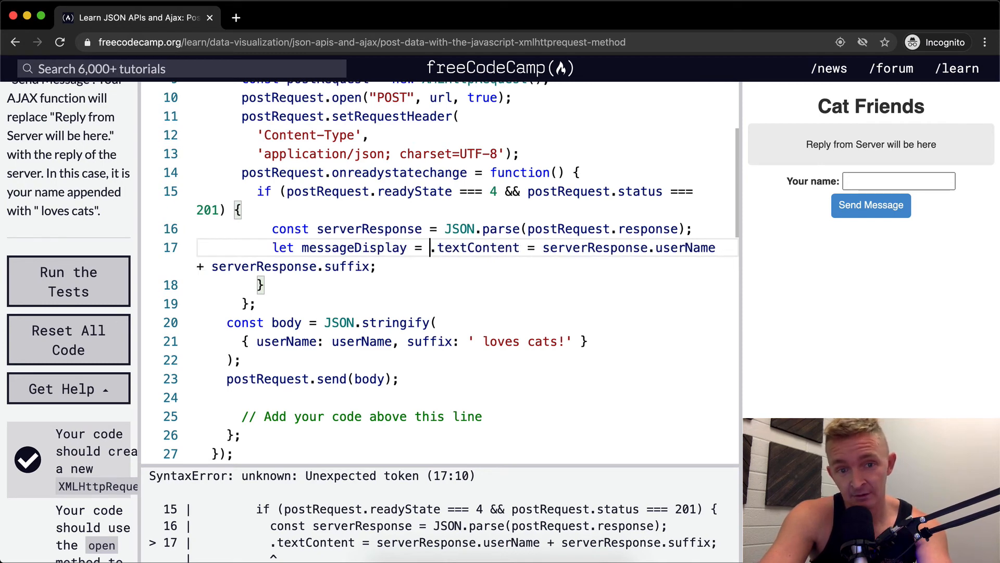
text(document.getElementsByClassName('message')[0])
text(messageDisplay)
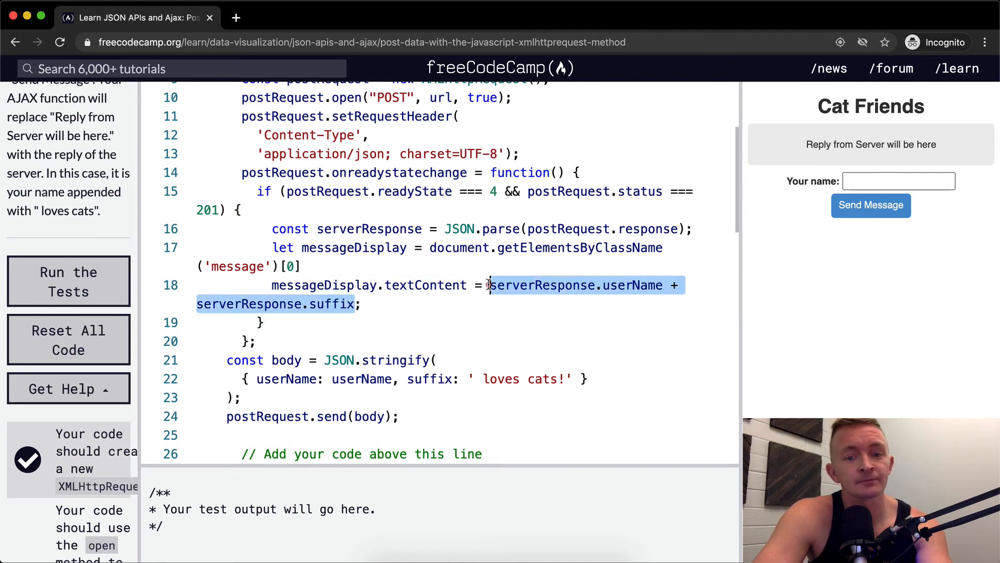
key(Backspace)
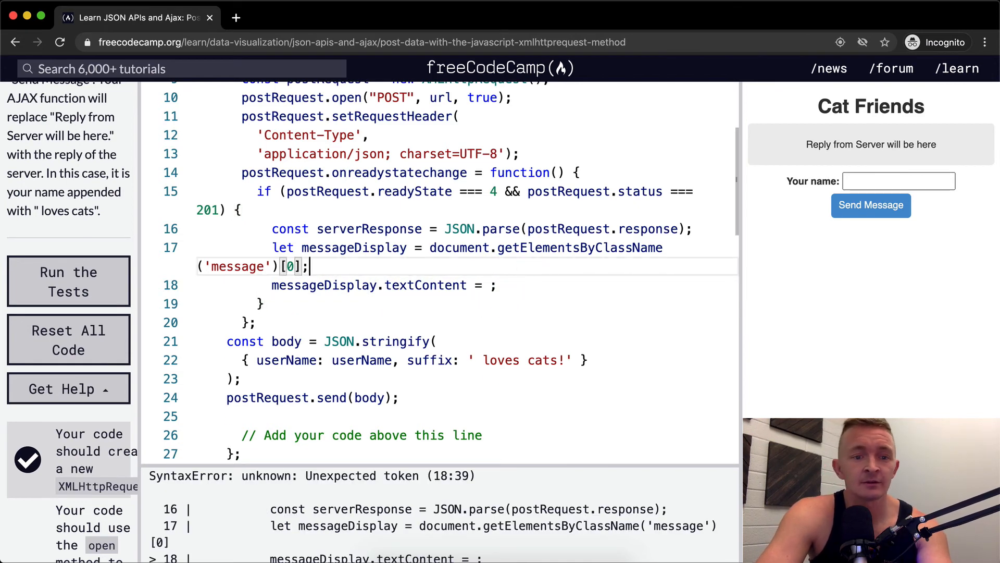
Step: Add let feedback = serverResponse.userName + serverResponse.suffix and assign it to messageDisplay.textContent
text(let)
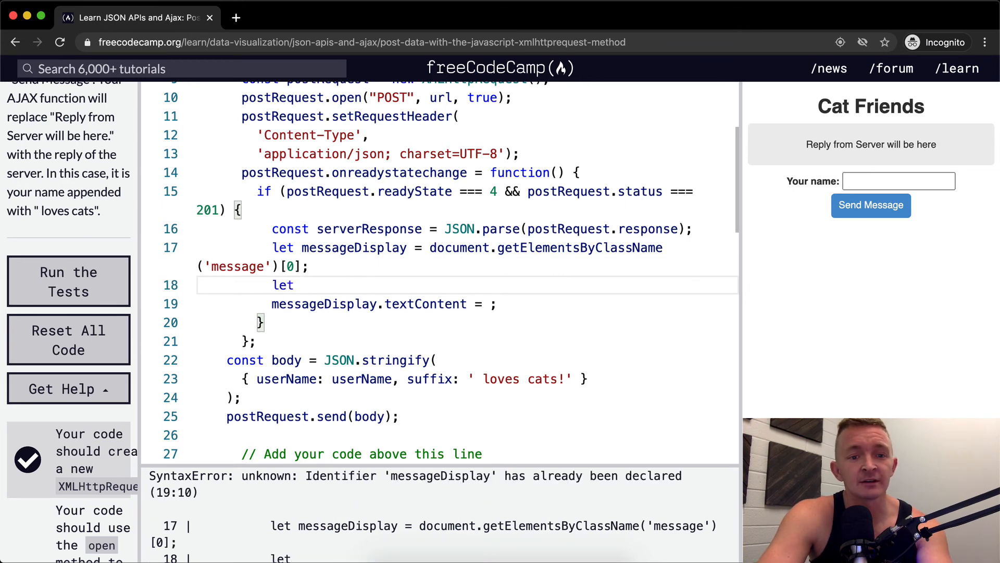
text(serverFeee)
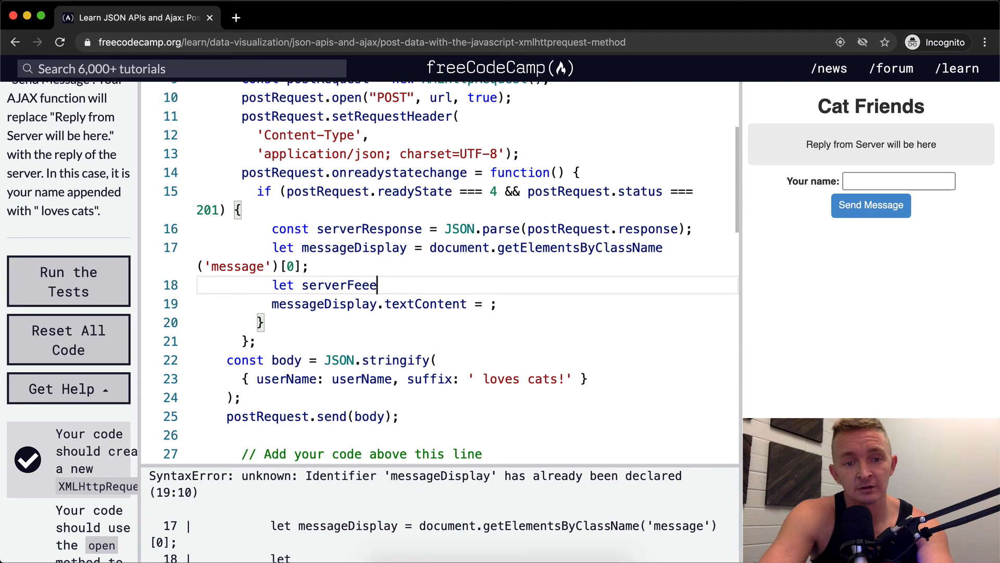
text(back = serverResponse.userName + serverResponse.suffix)
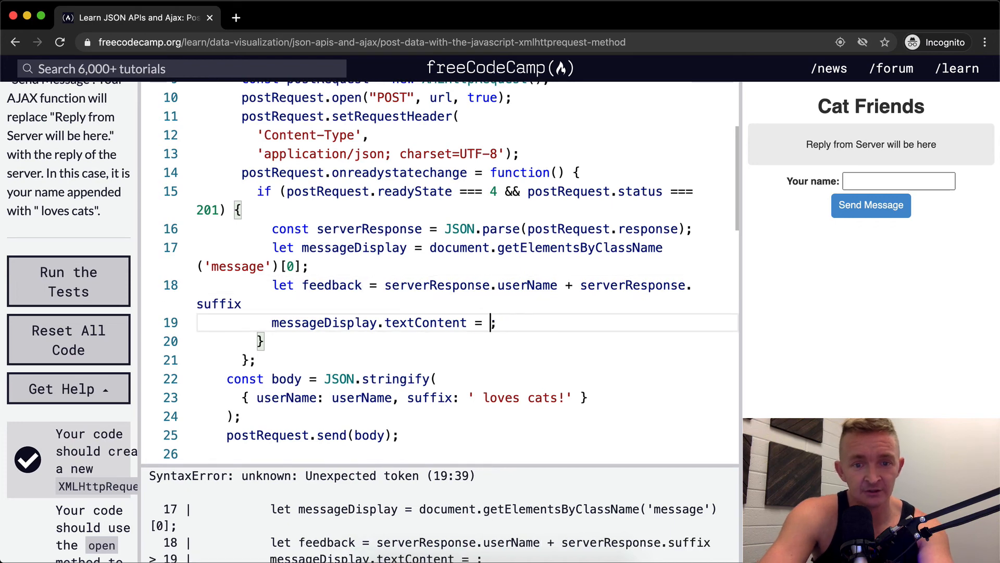
text(feeback)
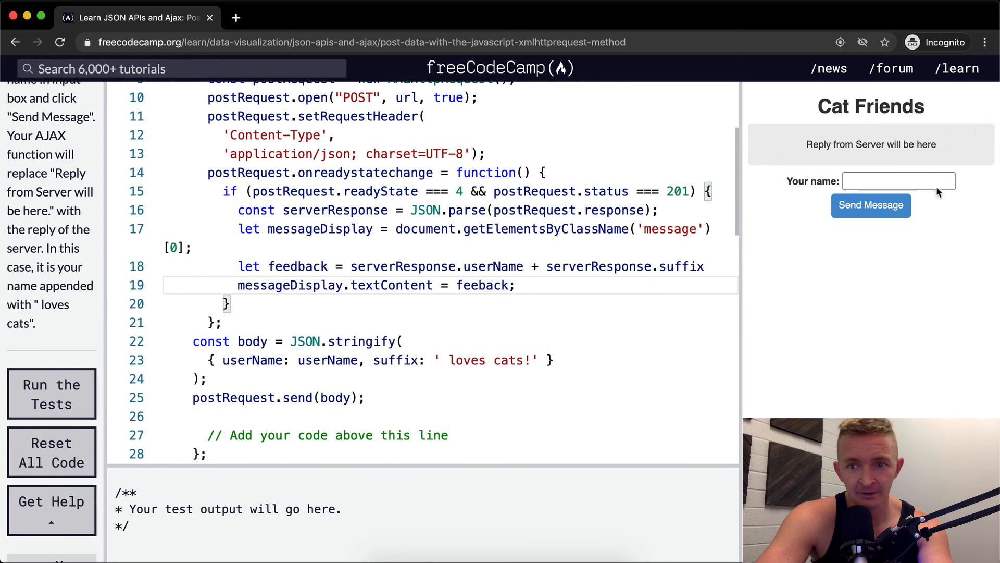
Step: Correct the misspelled 'feeback' variable to 'feedback' on line 18 and rerun the tests
click(871, 206)
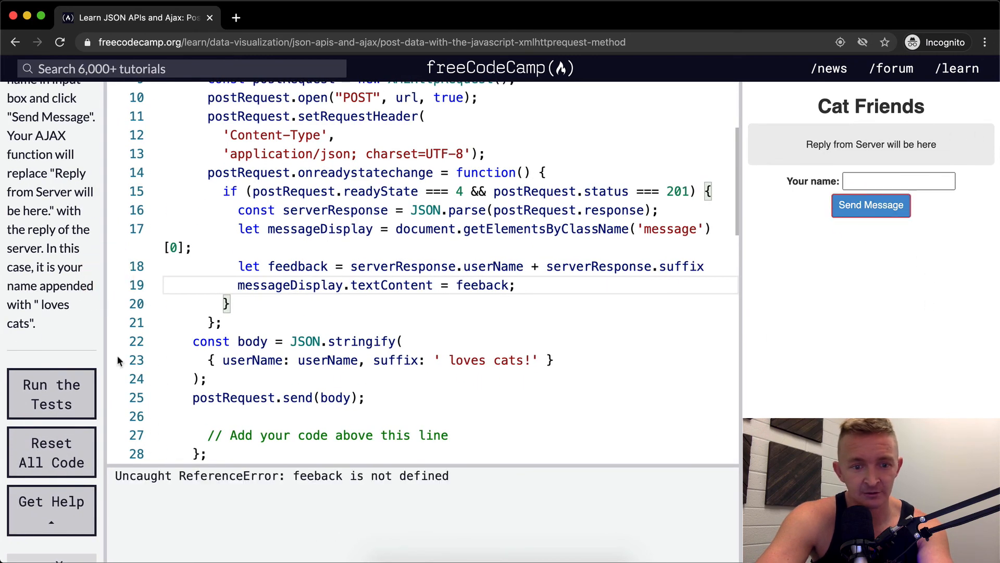
click(319, 267)
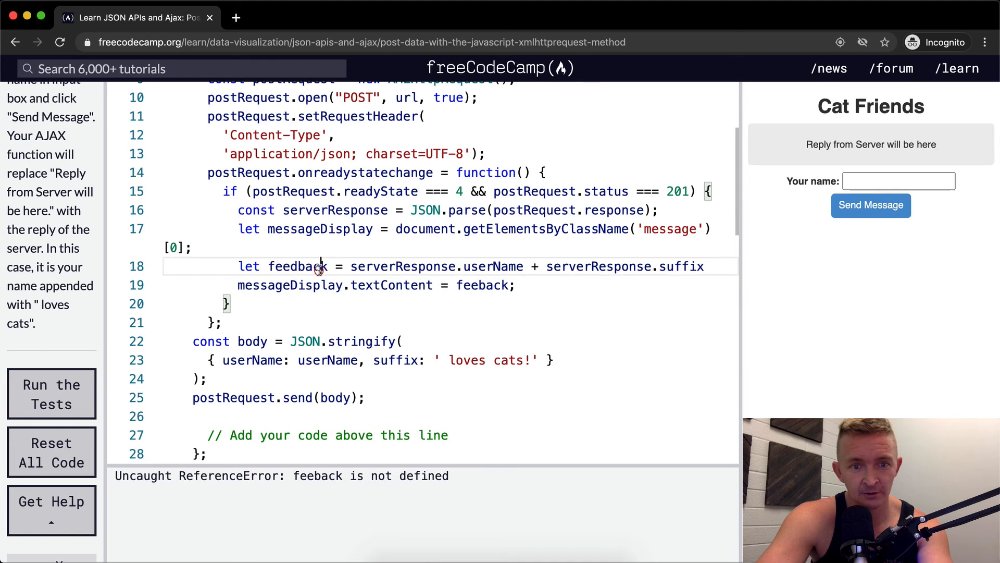
double_click(295, 266)
text(d)
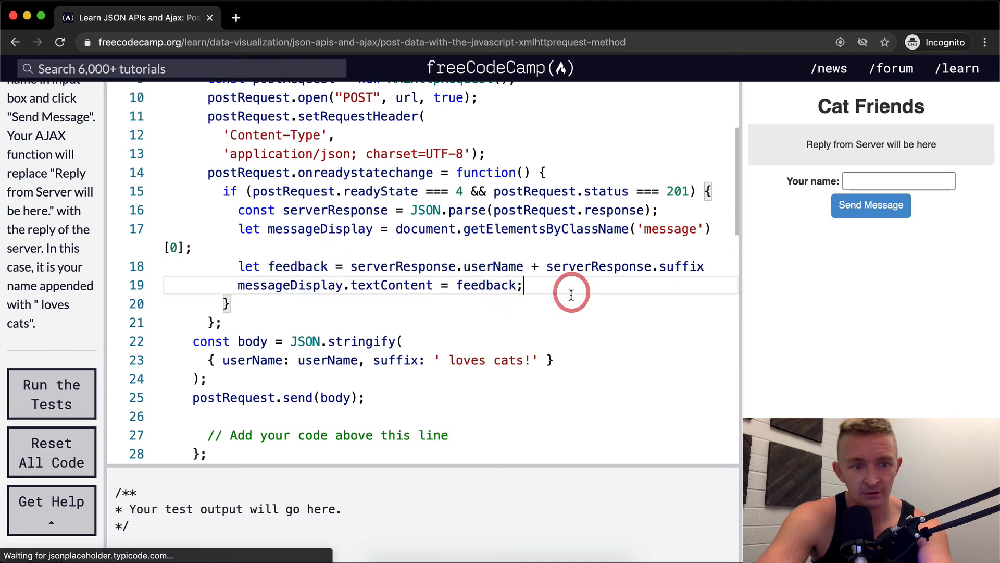
click(51, 394)
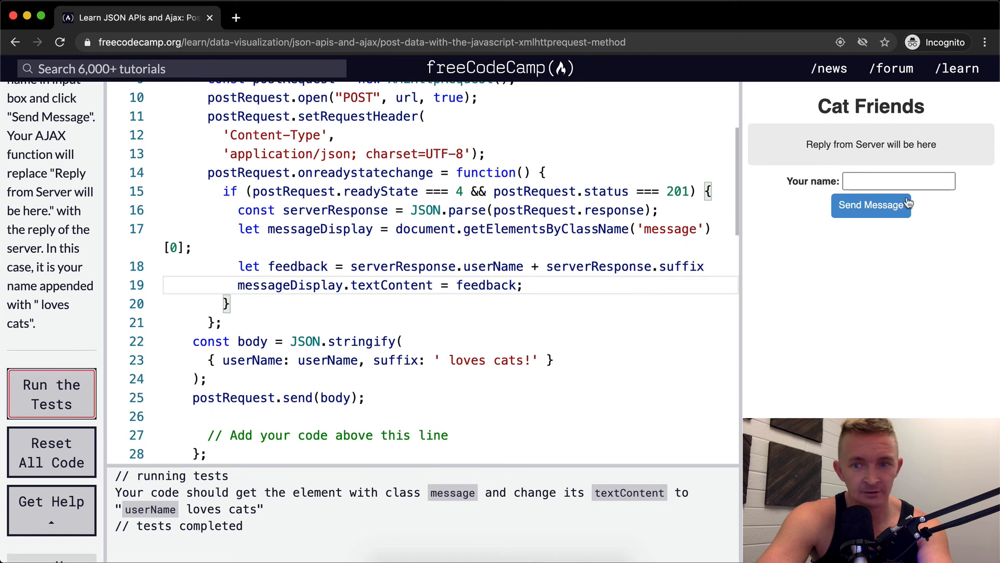
Step: Enter the name 'useful Programmer' in Cat Friends and send the message
text(useful)
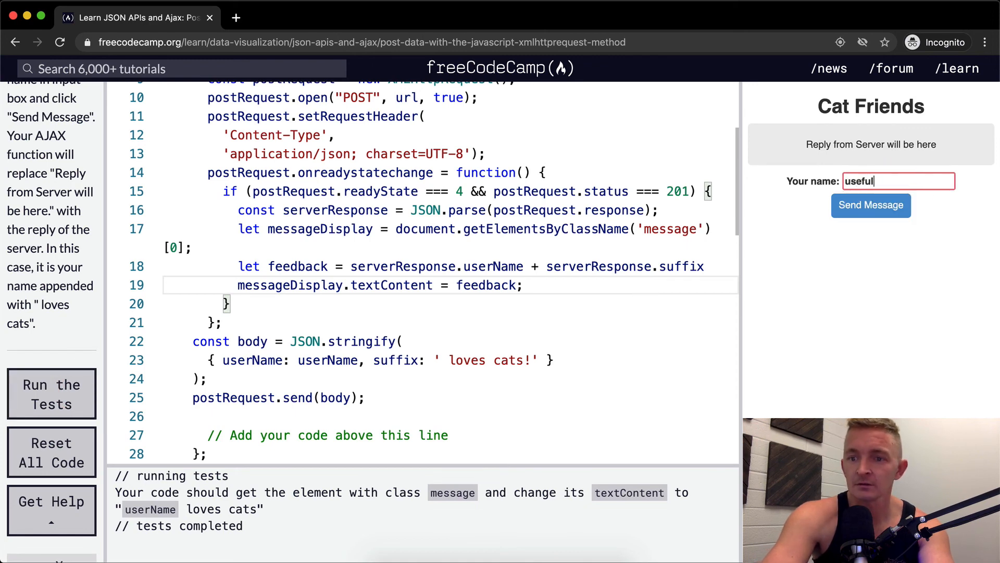
text(Programmer)
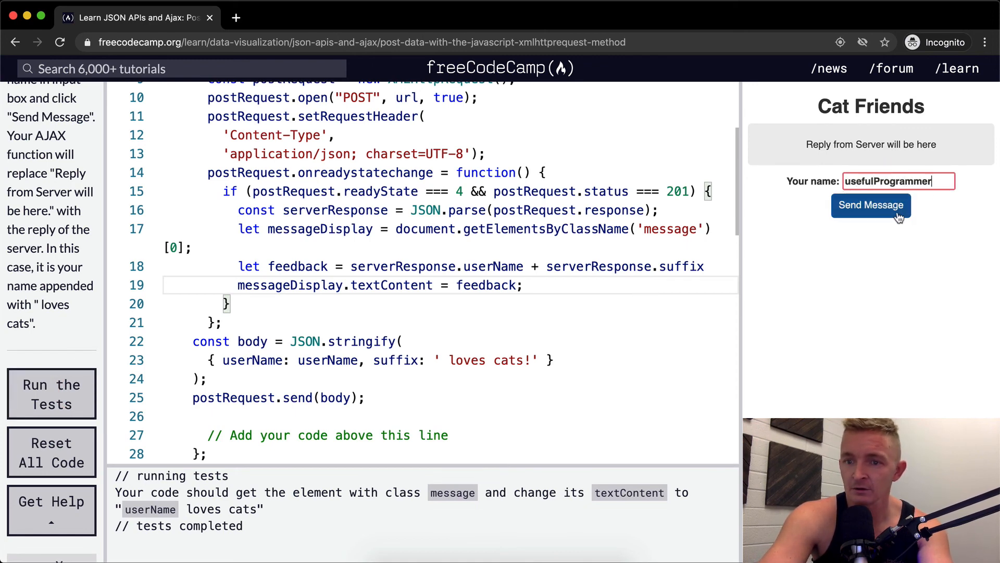
click(871, 205)
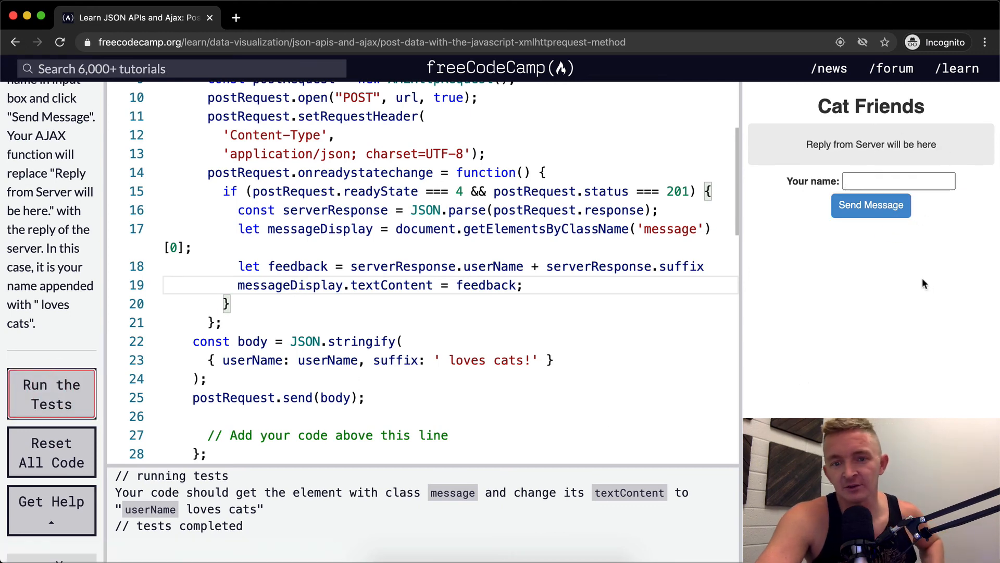
mouse_move(848, 304)
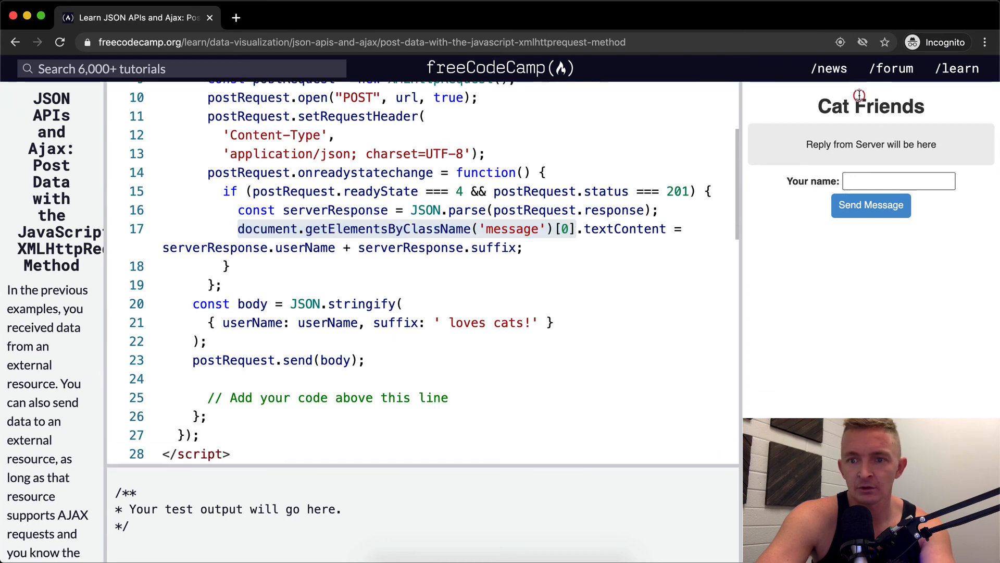
Step: Send 'useful Programmer' so Cat Friends replies 'useful Programmer loves cats!'
text(useful P)
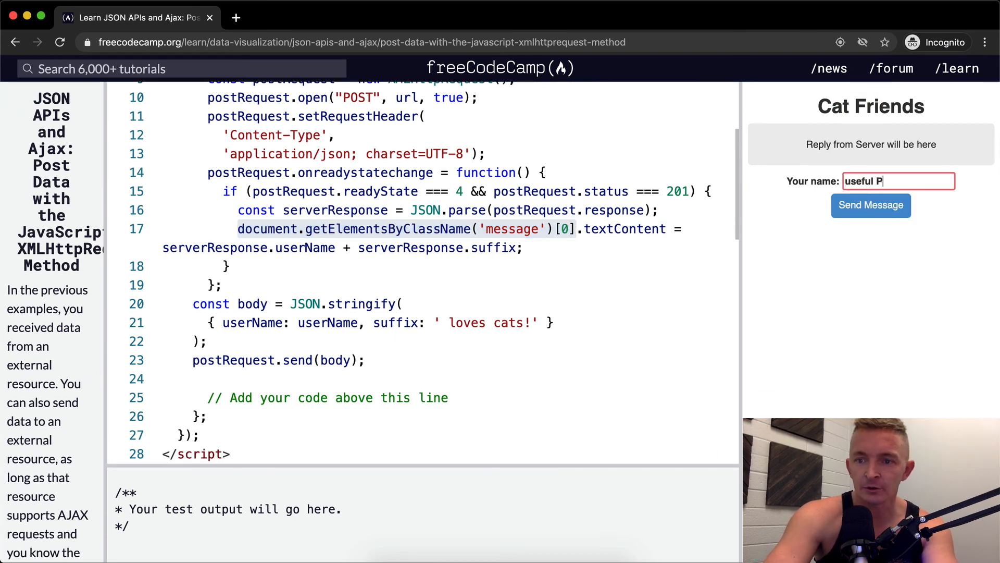
text(rogrammer)
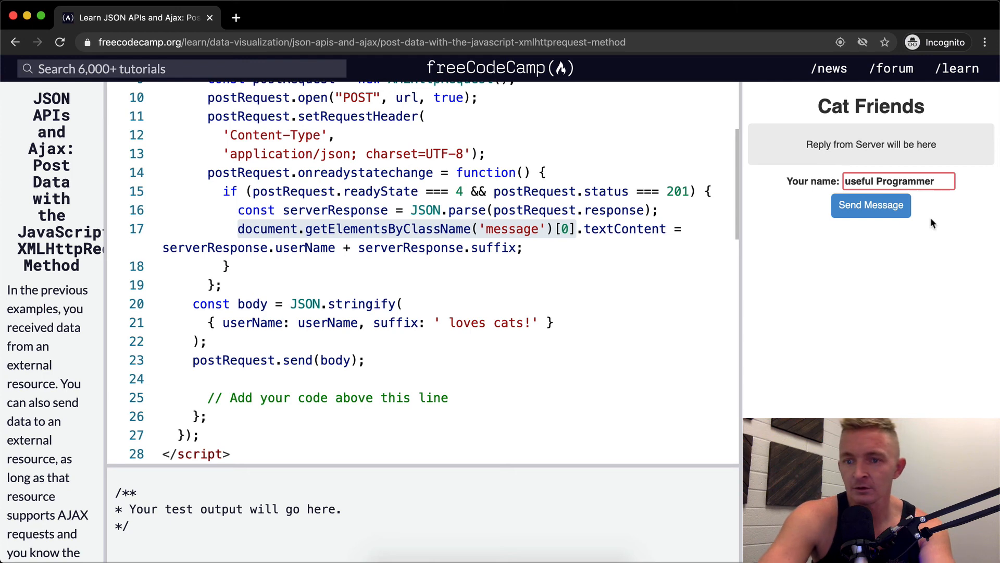
click(871, 205)
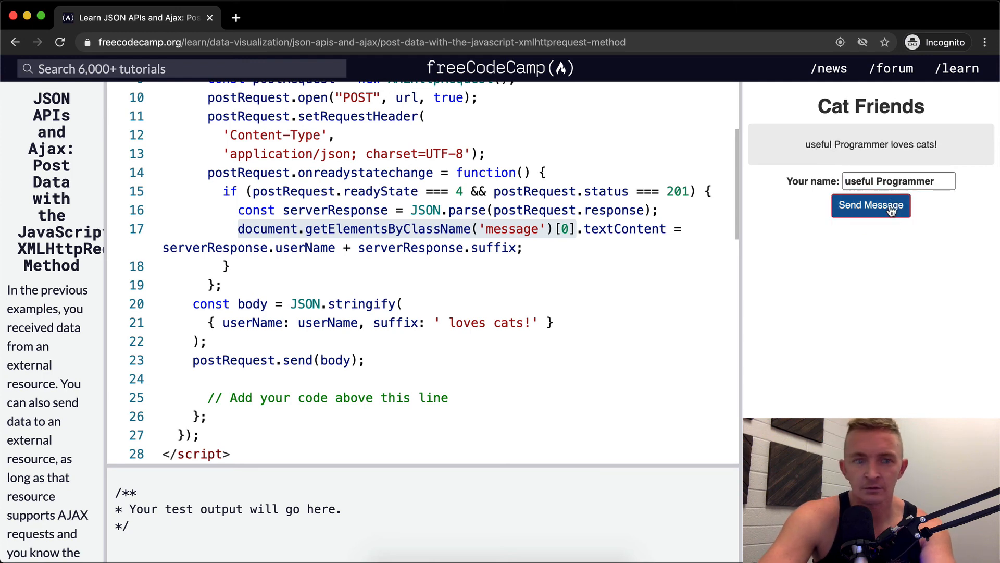
click(870, 205)
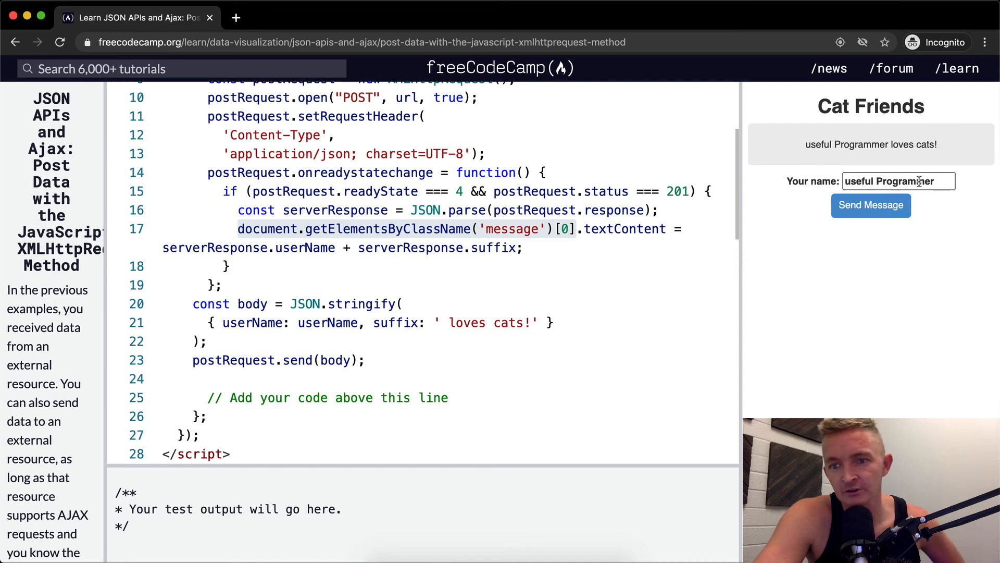
scroll(down, 3)
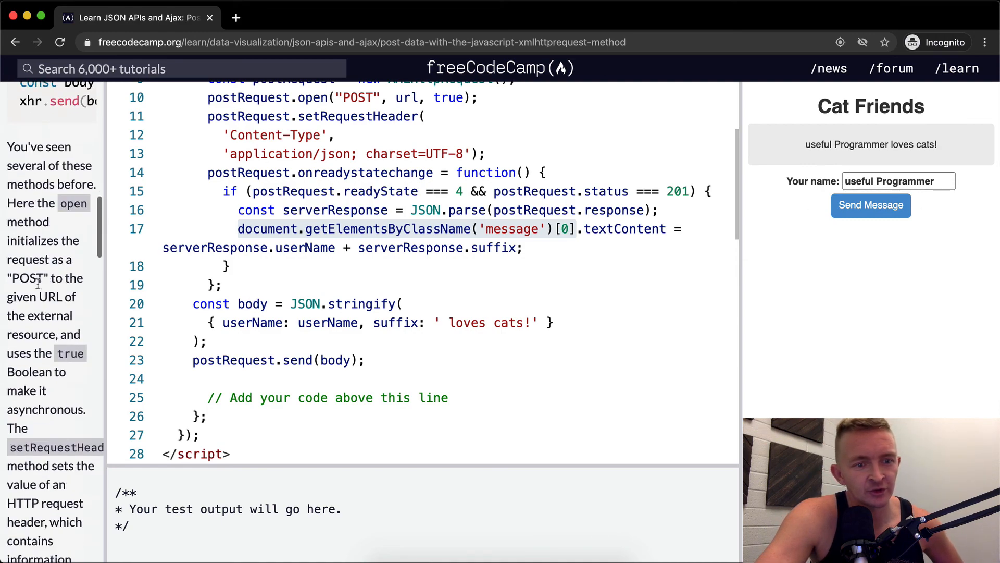
scroll(down, 3)
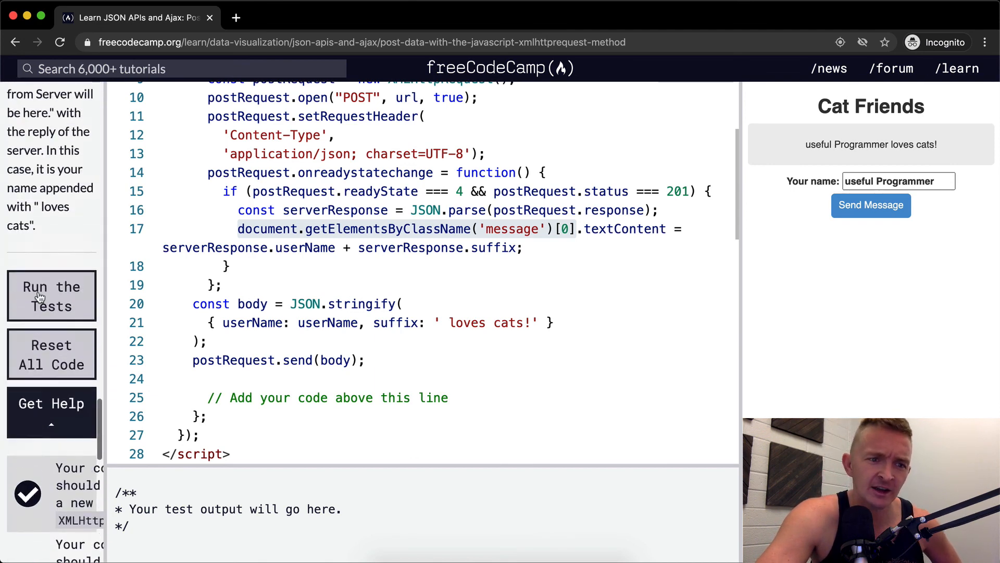
Step: Run the tests so the JSON APIs and Ajax completion dialog shows 100% complete
click(52, 295)
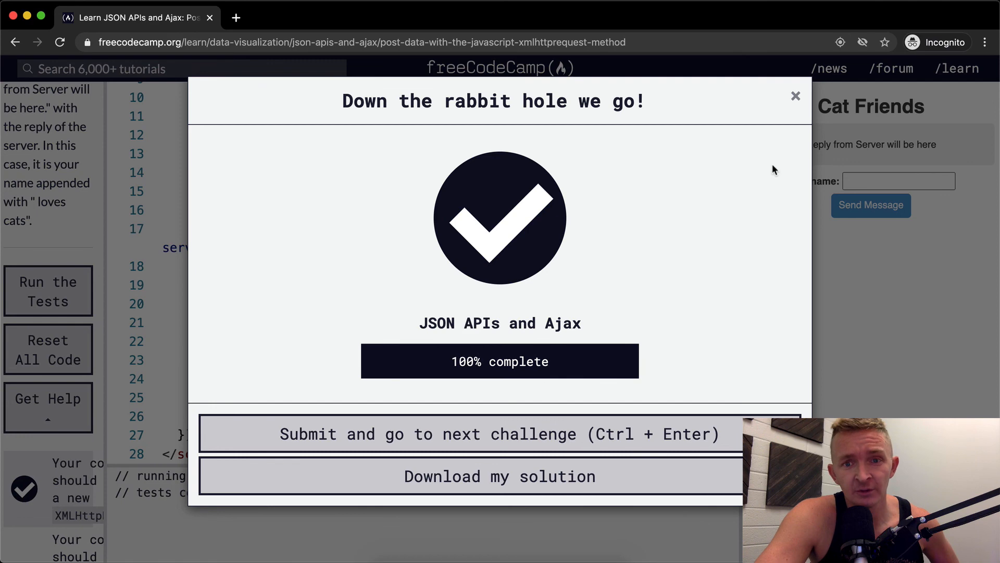
mouse_move(719, 169)
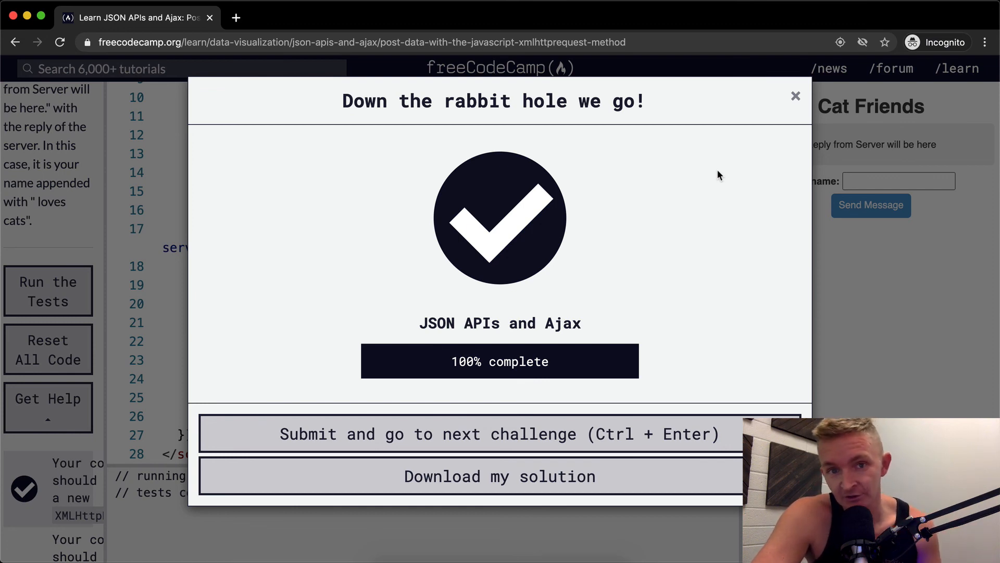
mouse_move(670, 434)
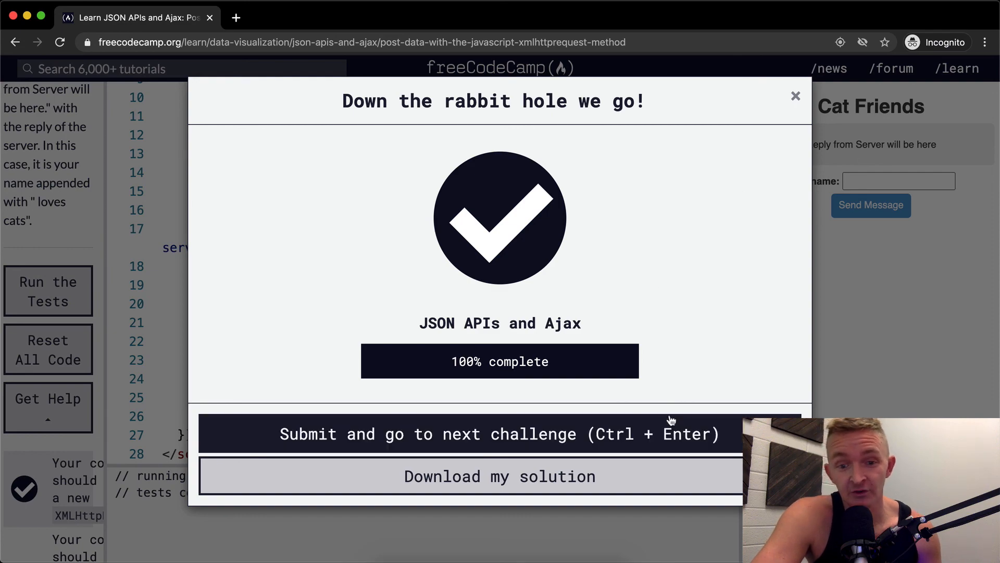